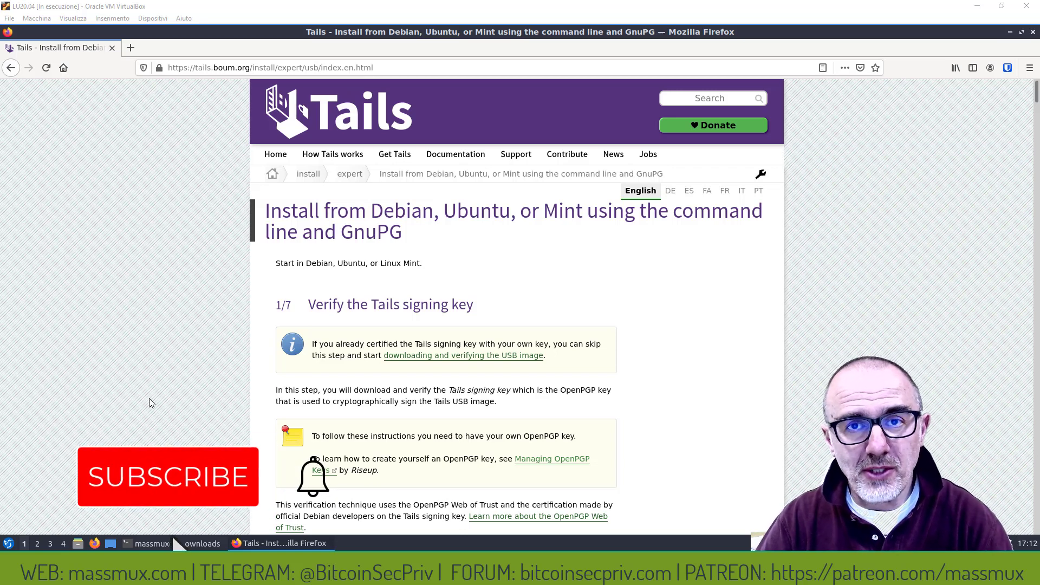
- Navigate the Tails site to the Linux command-line and GnuPG step-by-step install guide
click(168, 477)
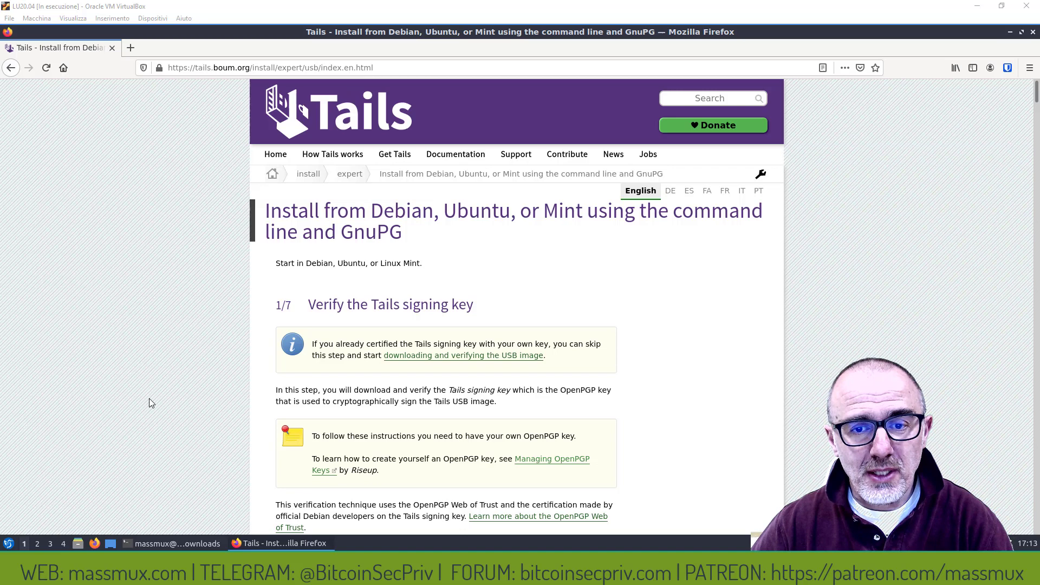
mouse_move(156, 424)
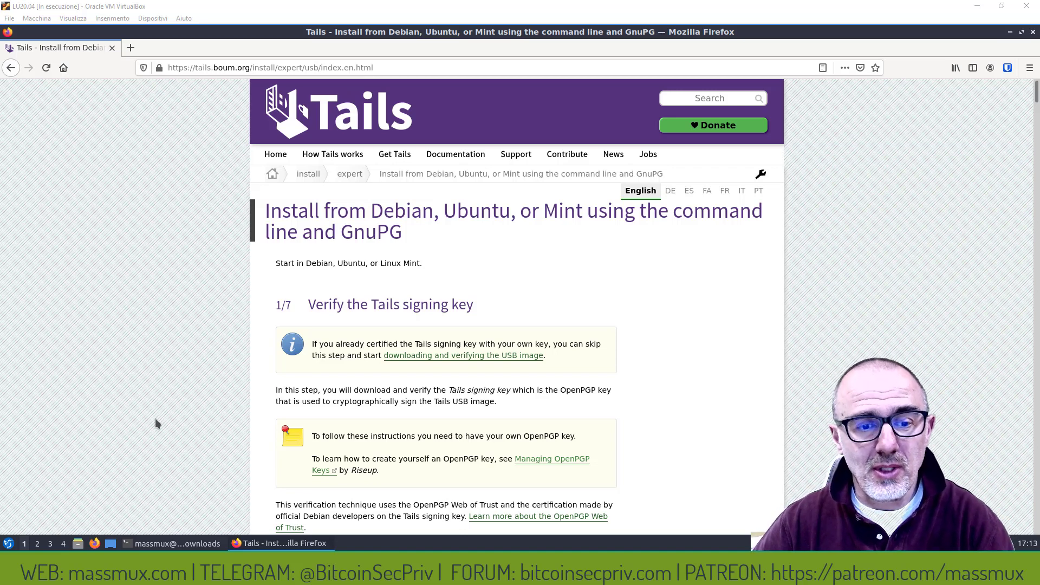
mouse_move(190, 472)
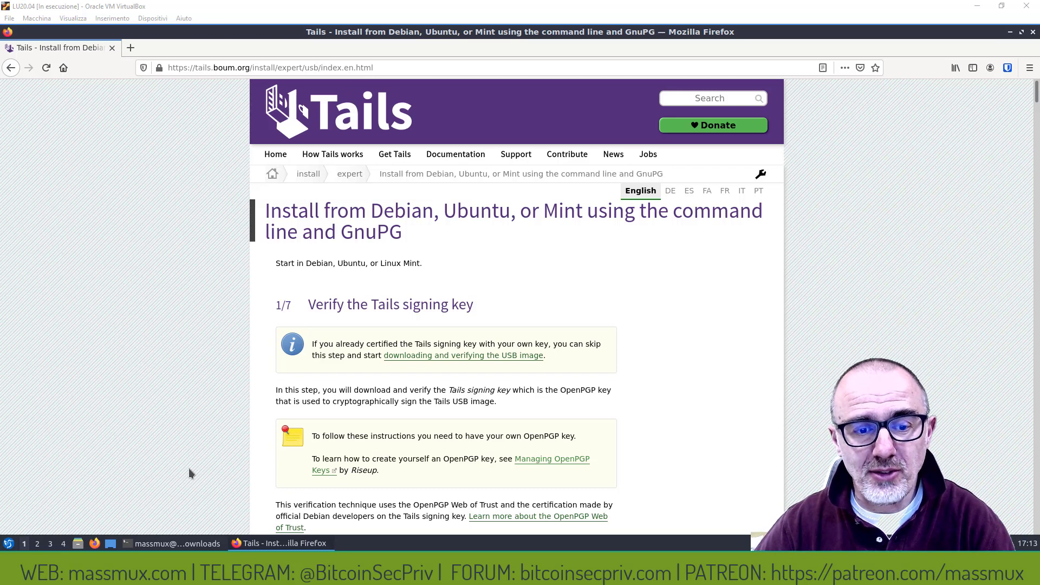
mouse_move(201, 505)
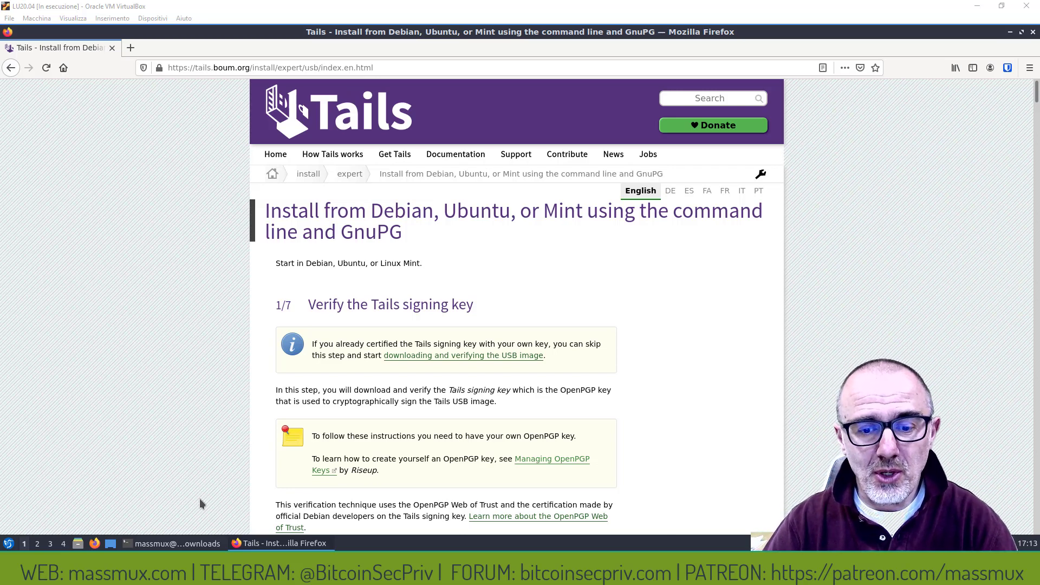
mouse_move(191, 374)
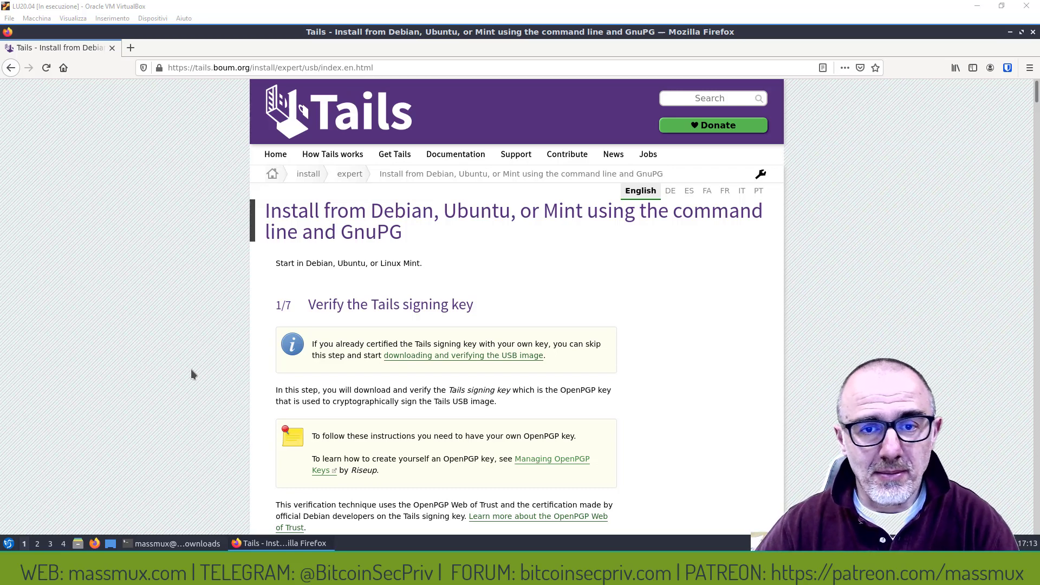
mouse_move(168, 316)
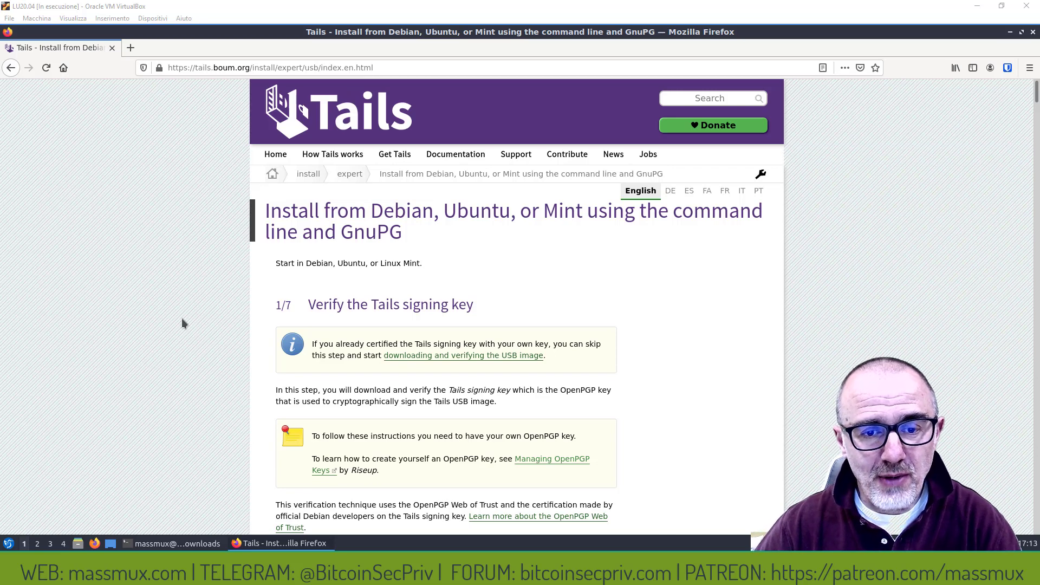
mouse_move(184, 426)
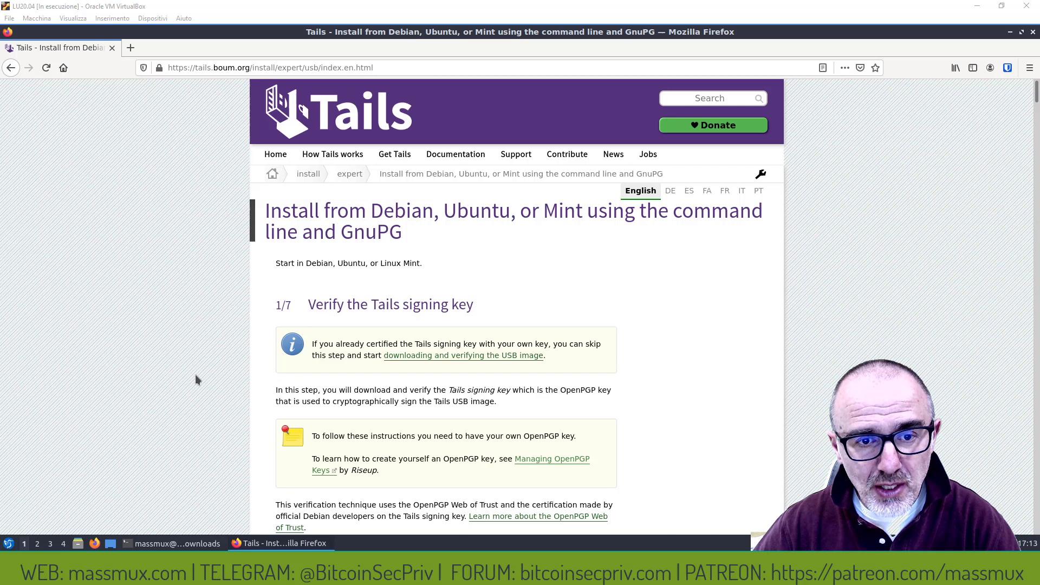
mouse_move(228, 119)
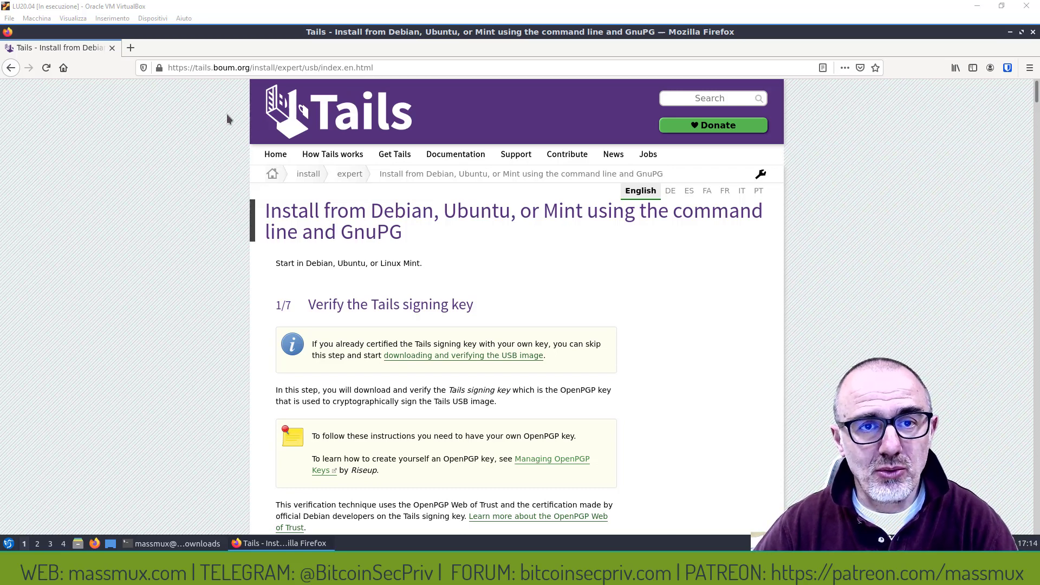
mouse_move(268, 145)
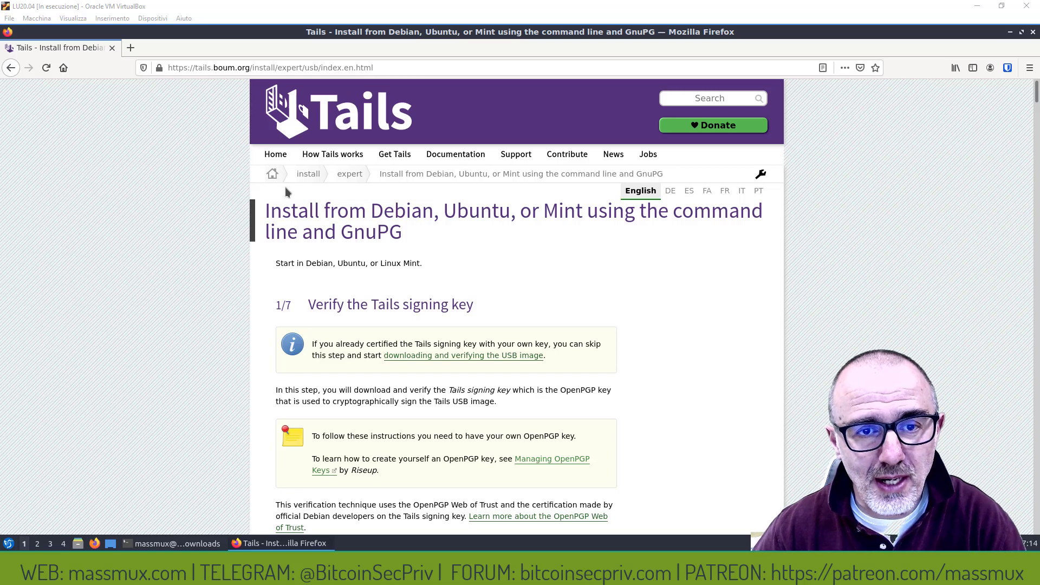
mouse_move(391, 161)
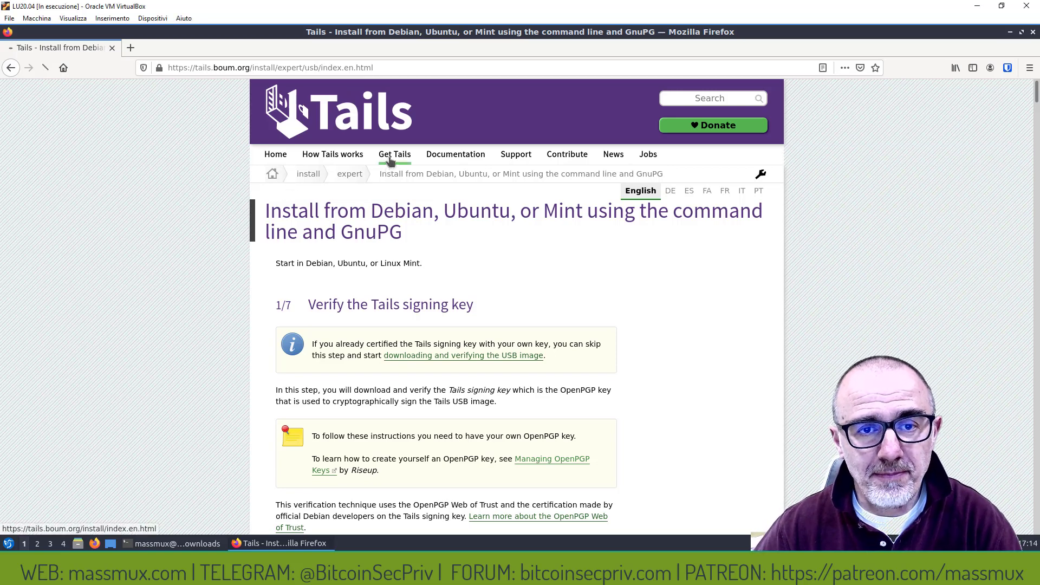
click(394, 153)
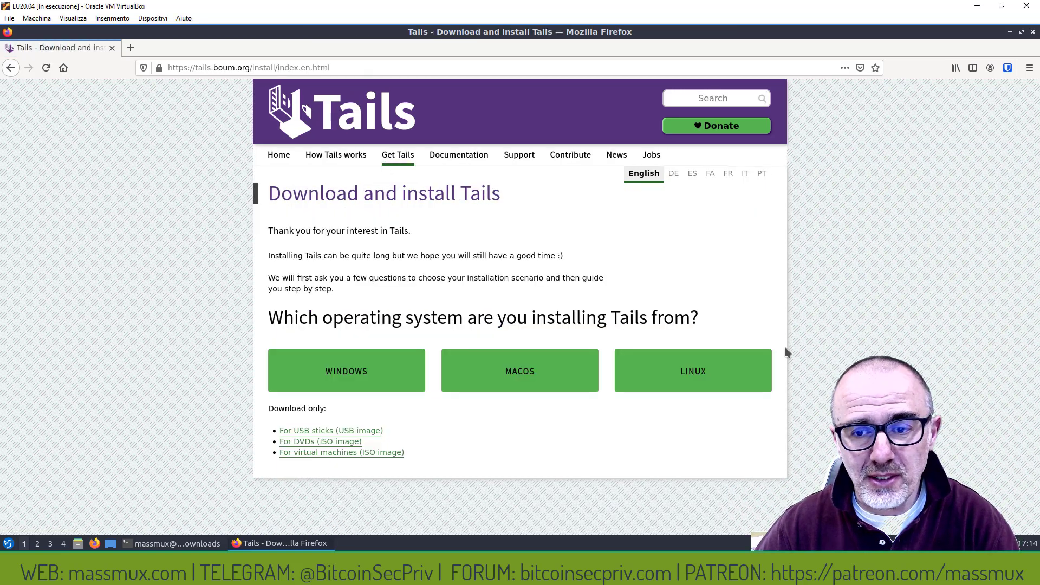
click(694, 370)
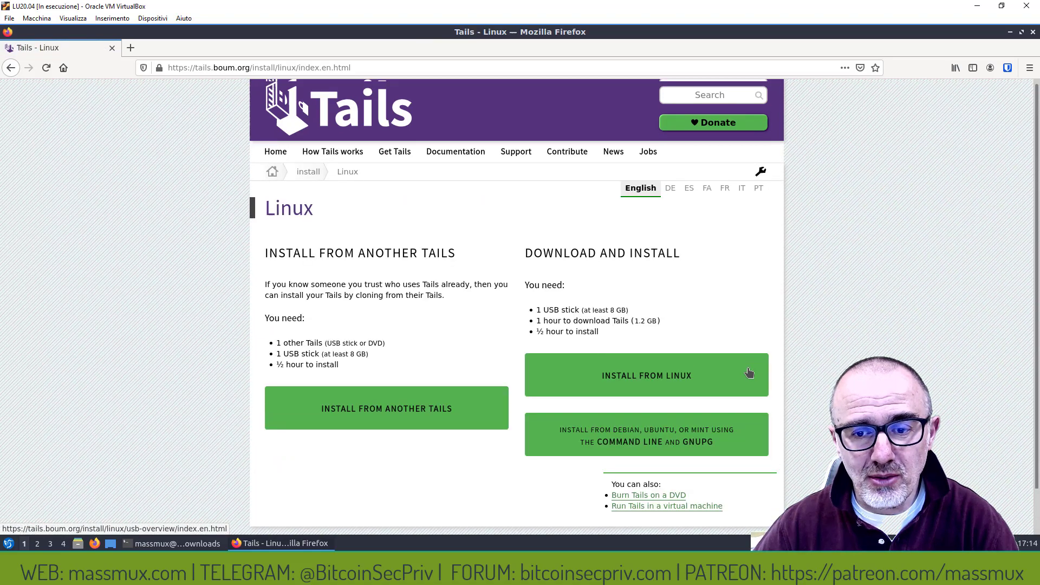
scroll(down, 3)
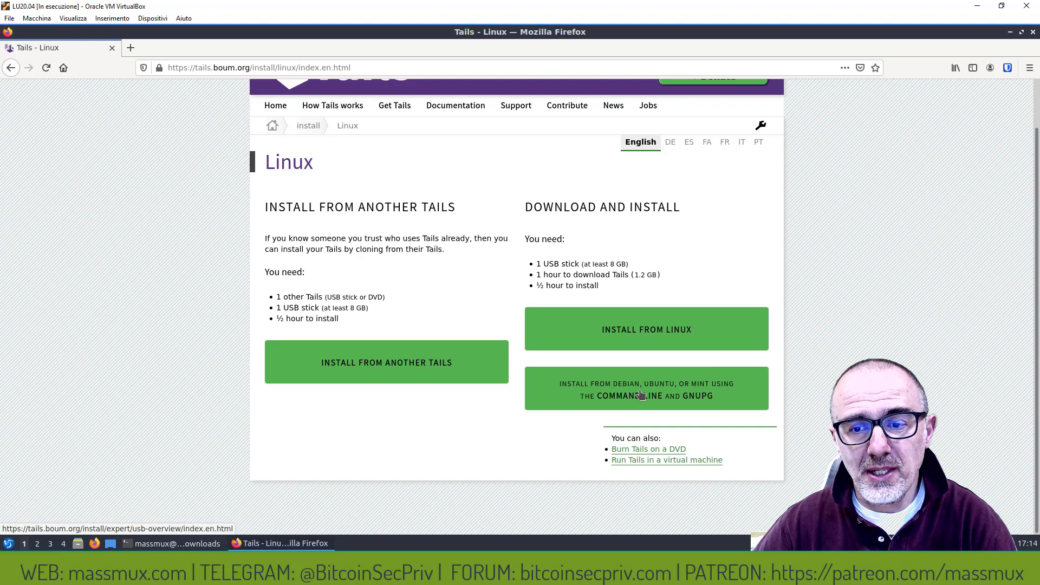
click(646, 388)
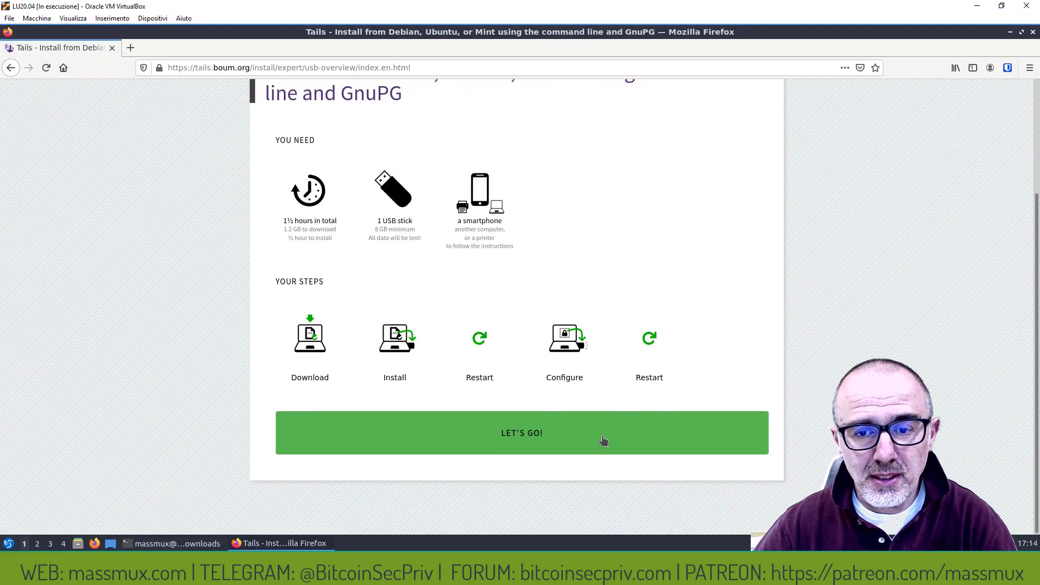
click(521, 434)
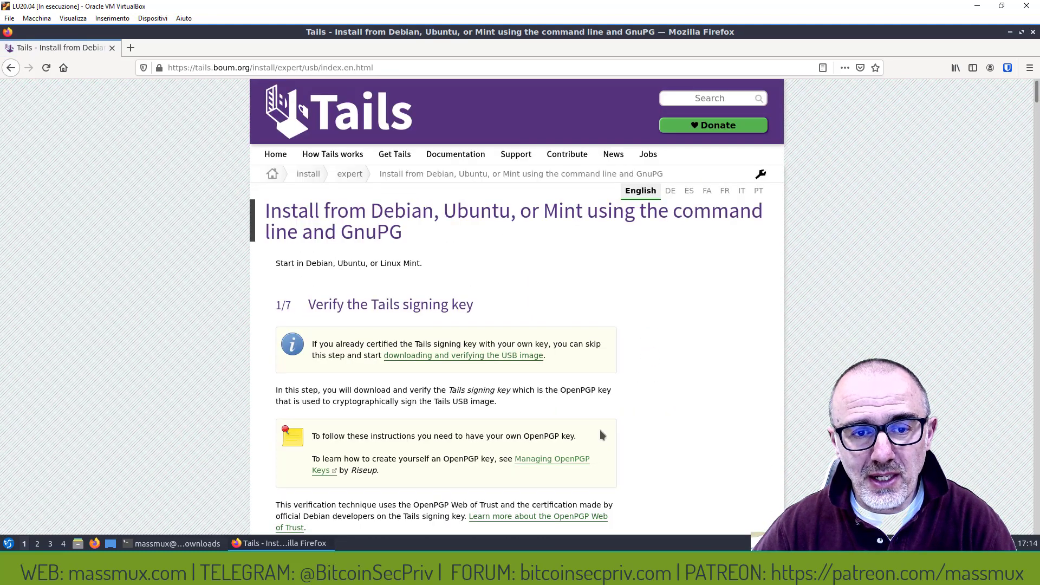
- Open the download-and-verify step (2/7) in a new tab and bring the terminal forward
scroll(down, 3)
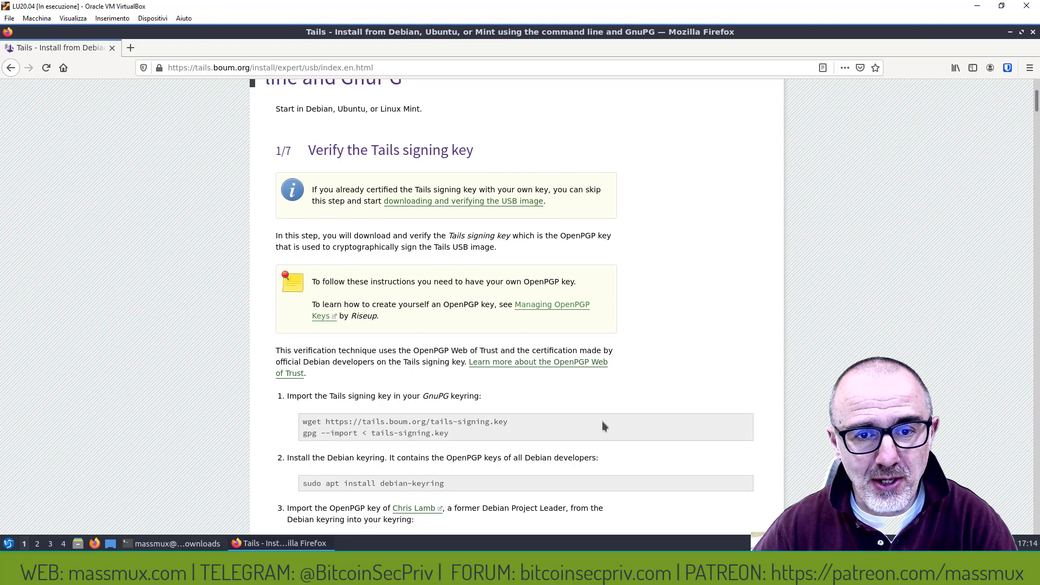
scroll(down, 3)
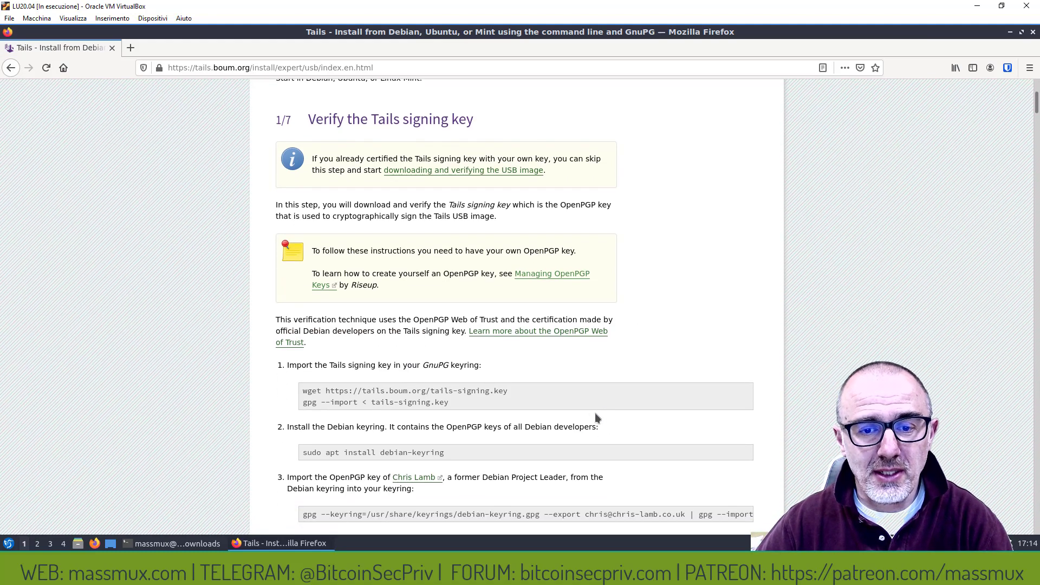
mouse_move(585, 416)
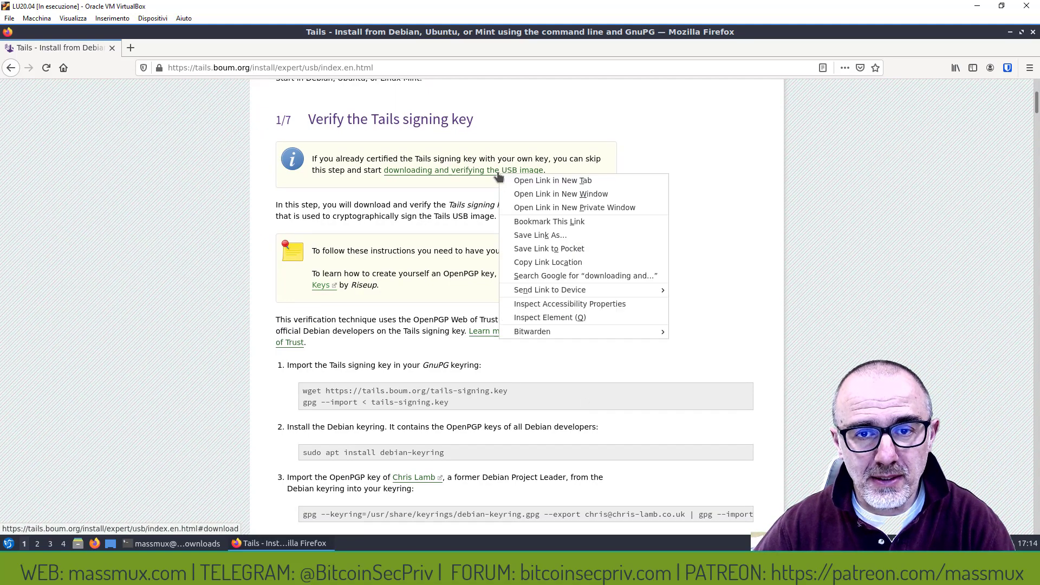
click(553, 180)
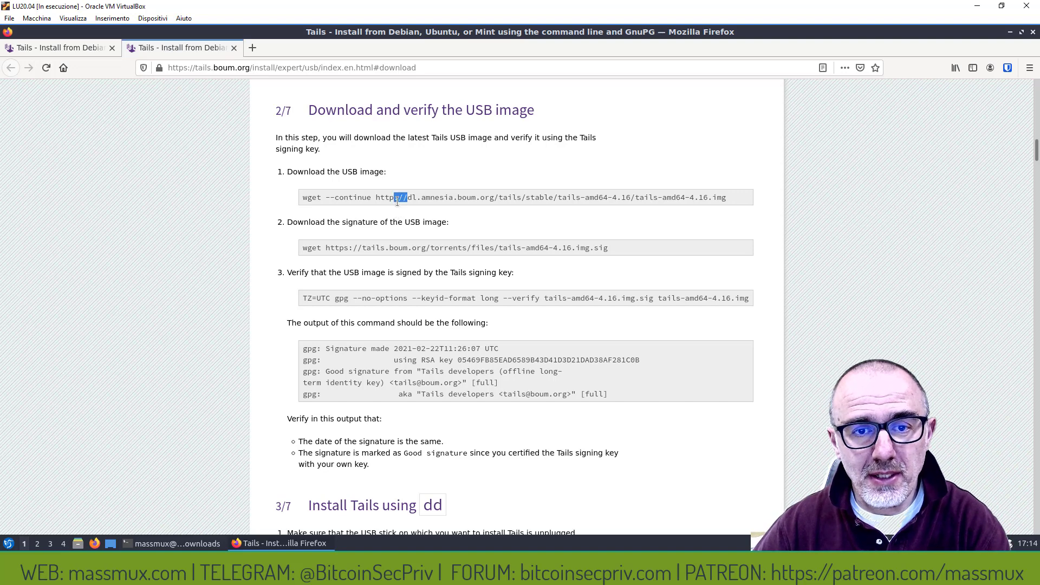
click(171, 544)
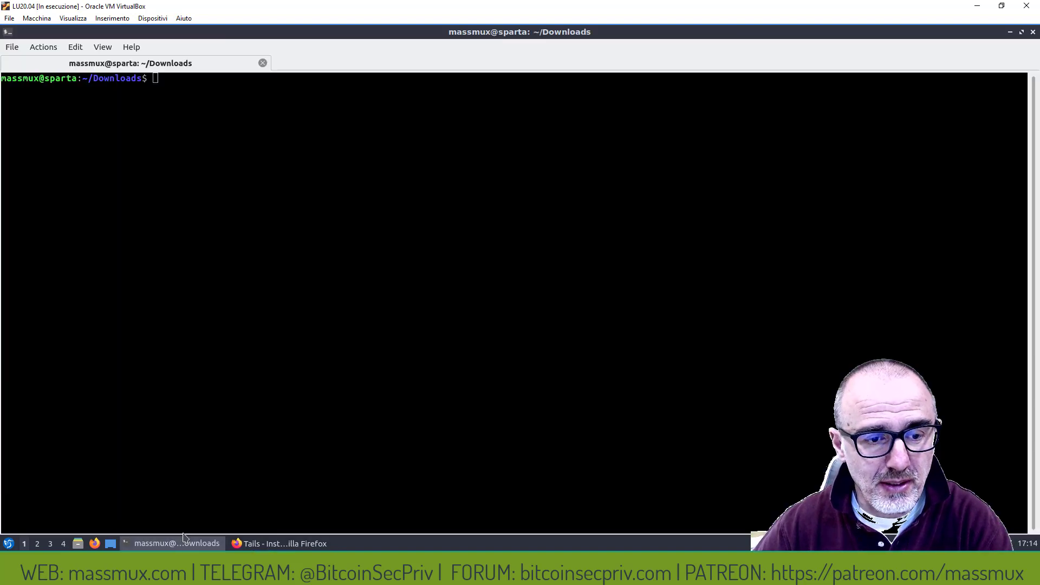
- Run wget --continue for tails-amd64-4.16.img, then fetch its .img.sig signature file
text(wget --continue http://dl.amnesia.boum.org/tails/stable/tails-amd64-4.16/tails-amd64-4.16.img)
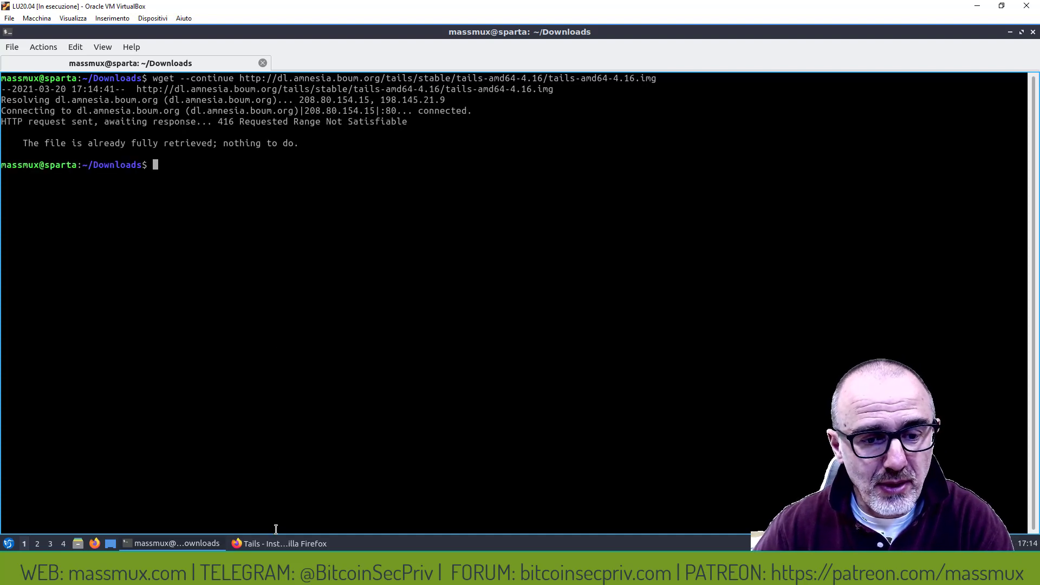
click(284, 544)
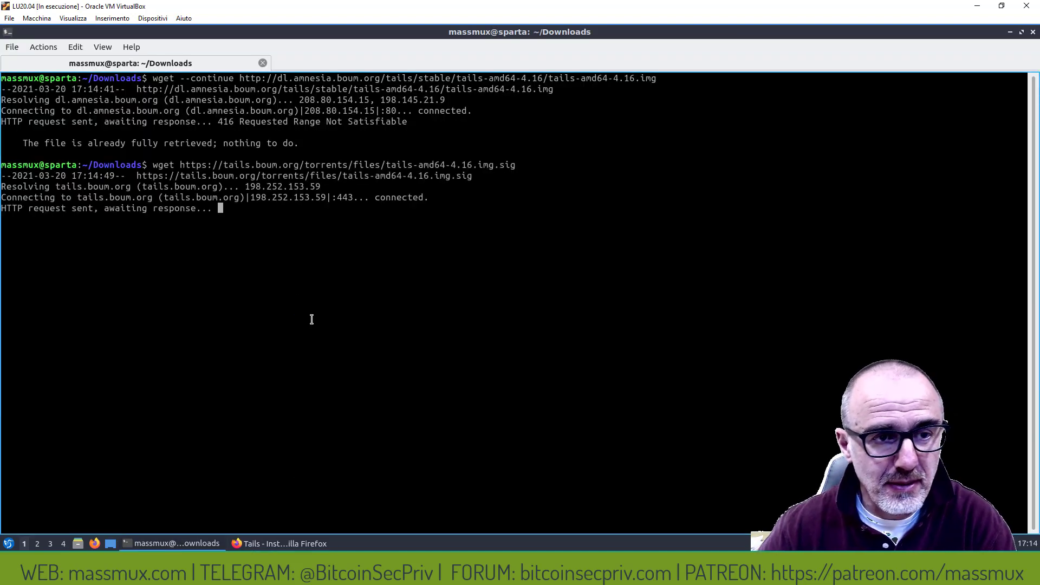
text(clar)
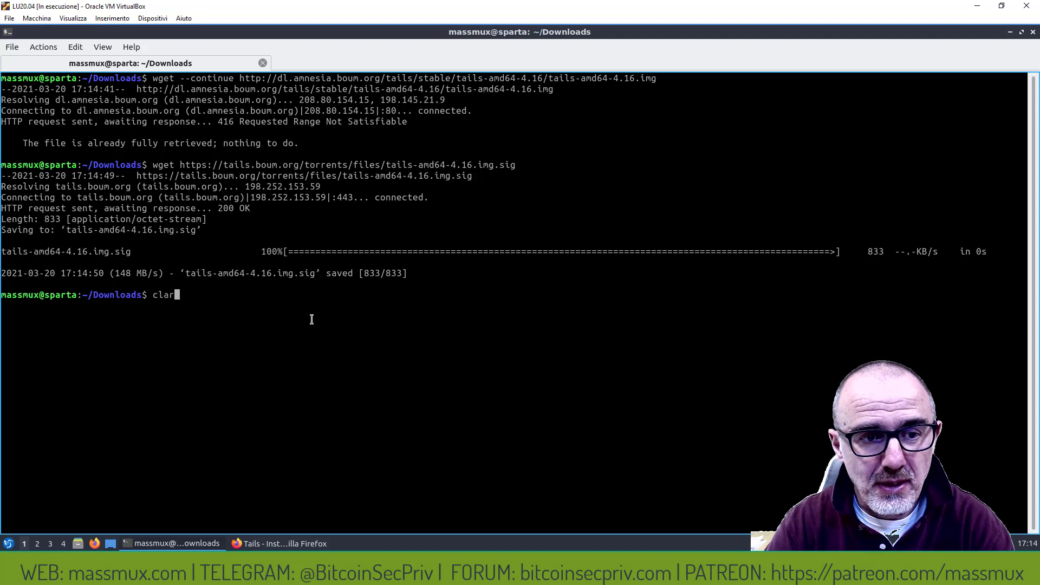
key(Return)
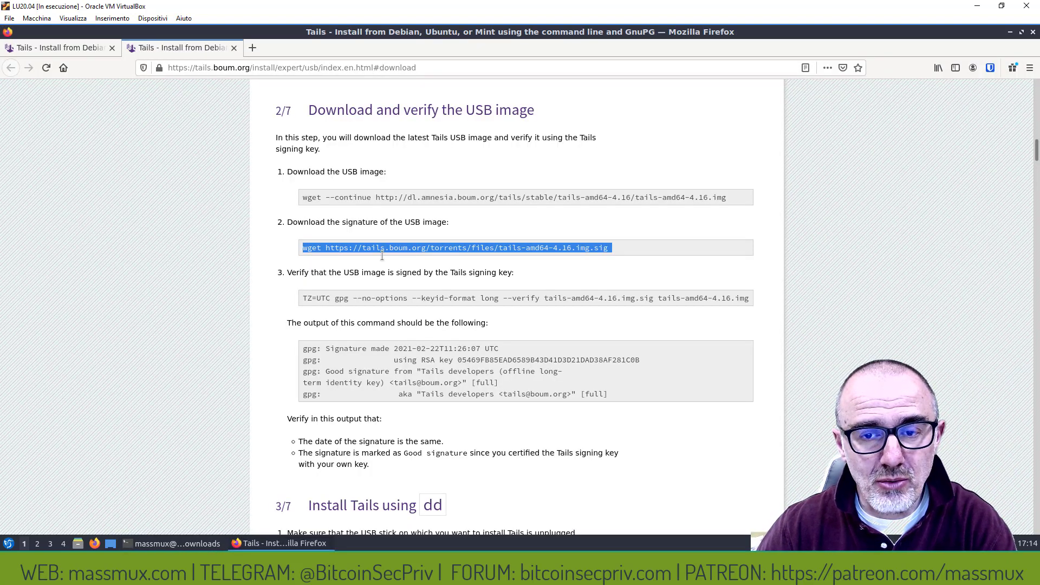
mouse_move(323, 93)
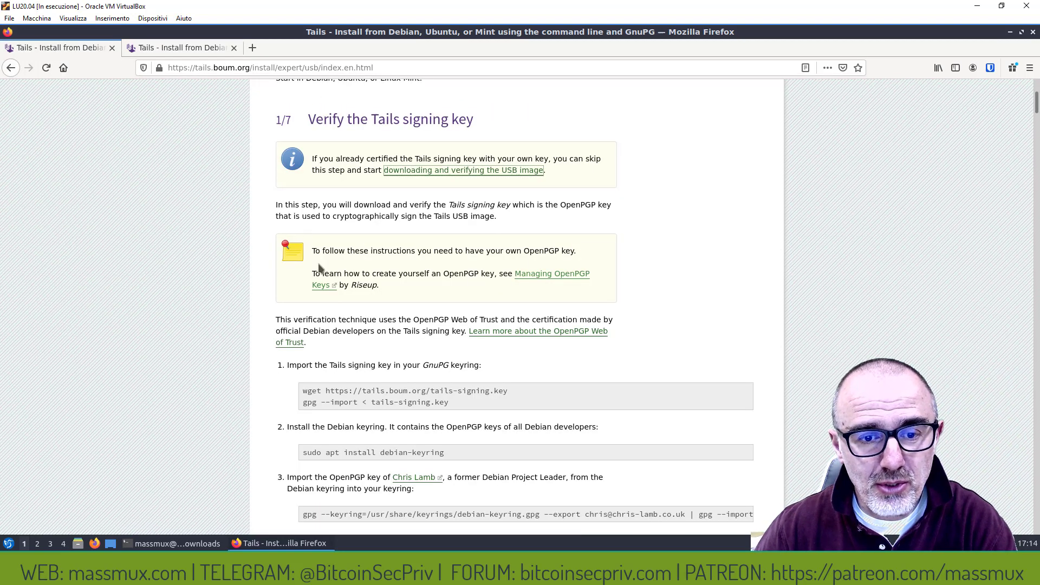
- Reread the signing-key import steps, then return to the terminal with tails-signing.key downloaded
scroll(down, 3)
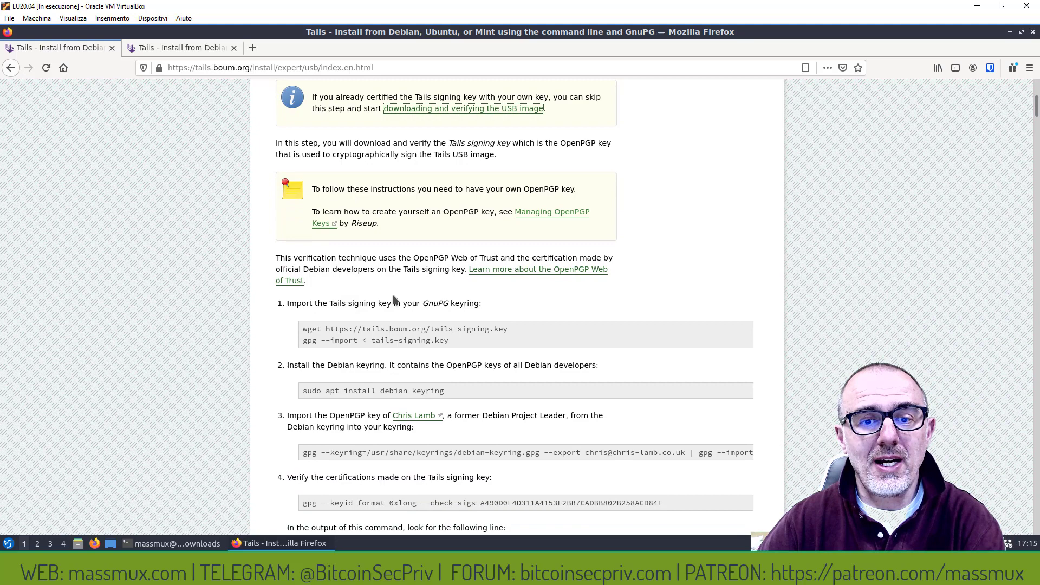
mouse_move(401, 300)
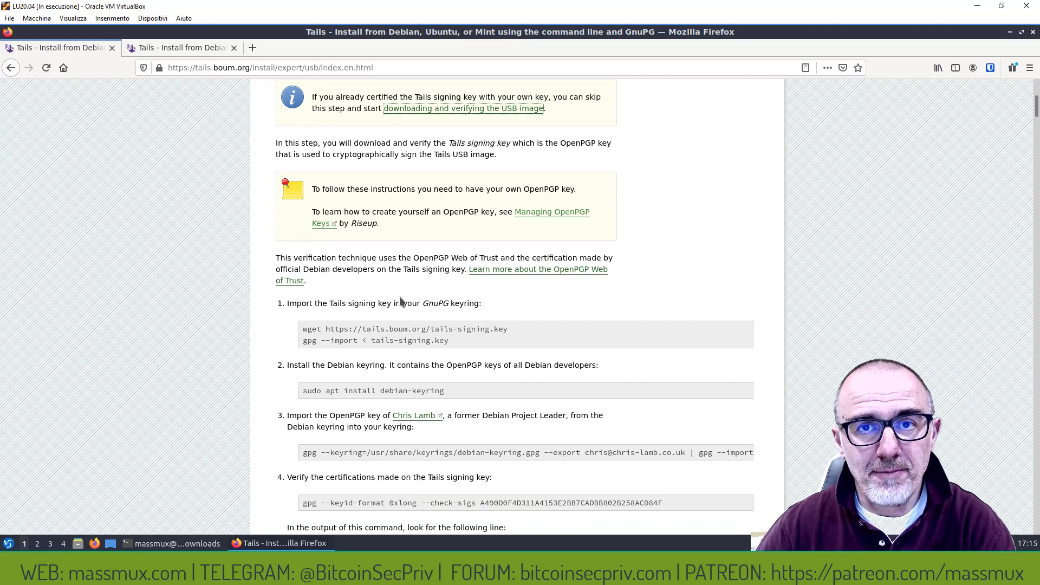
click(171, 543)
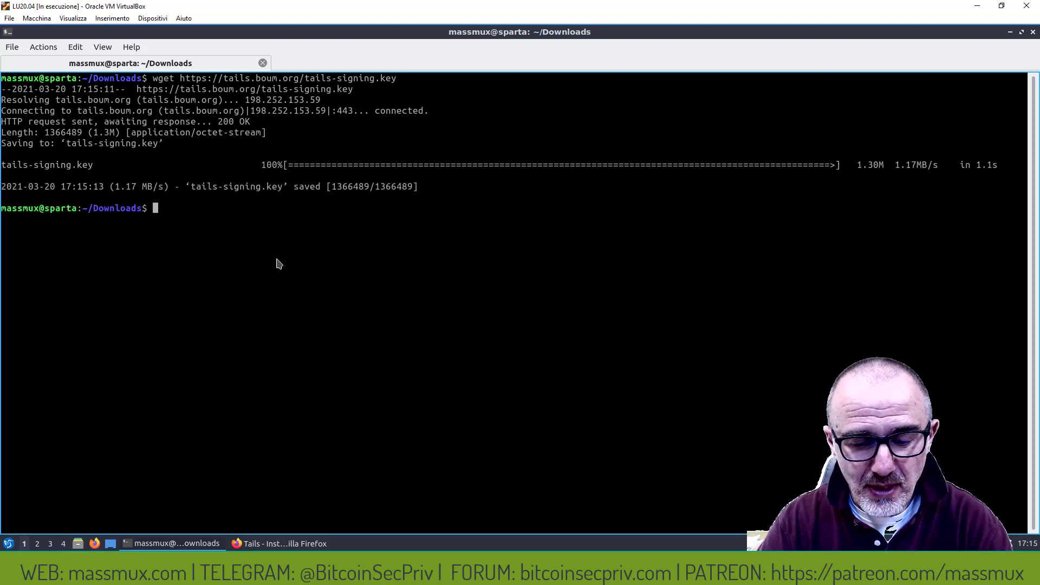
- Import tails-signing.key into the GnuPG keyring with gpg --import, then clear the screen
text(gpg)
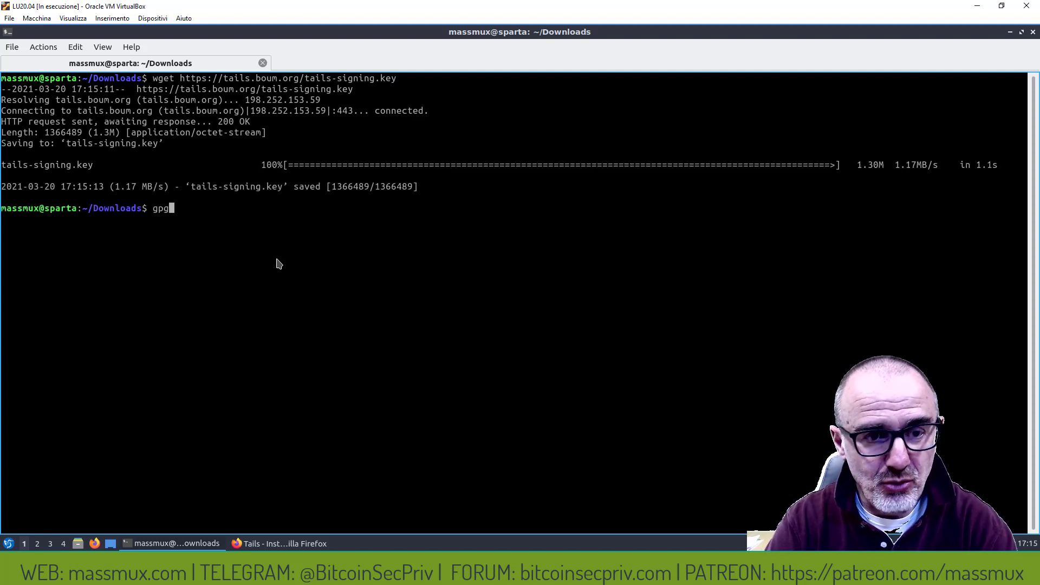
text(--import)
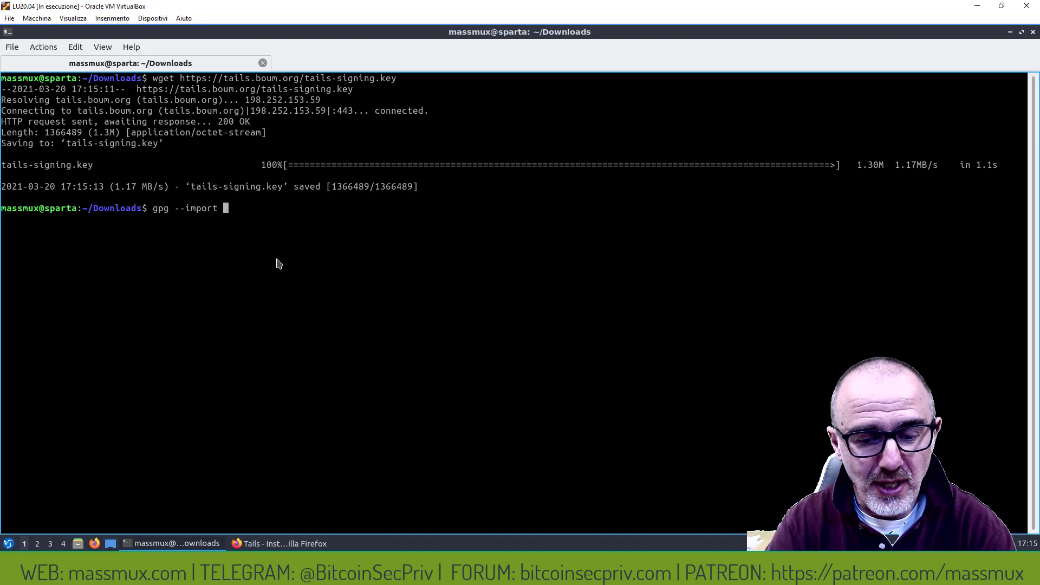
text(tails-signing.key)
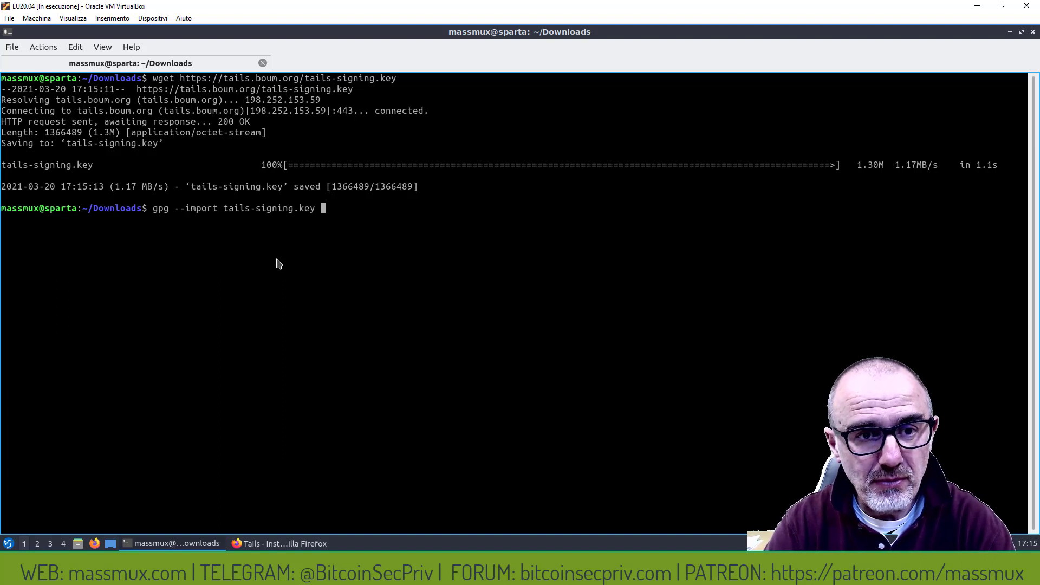
text(clear)
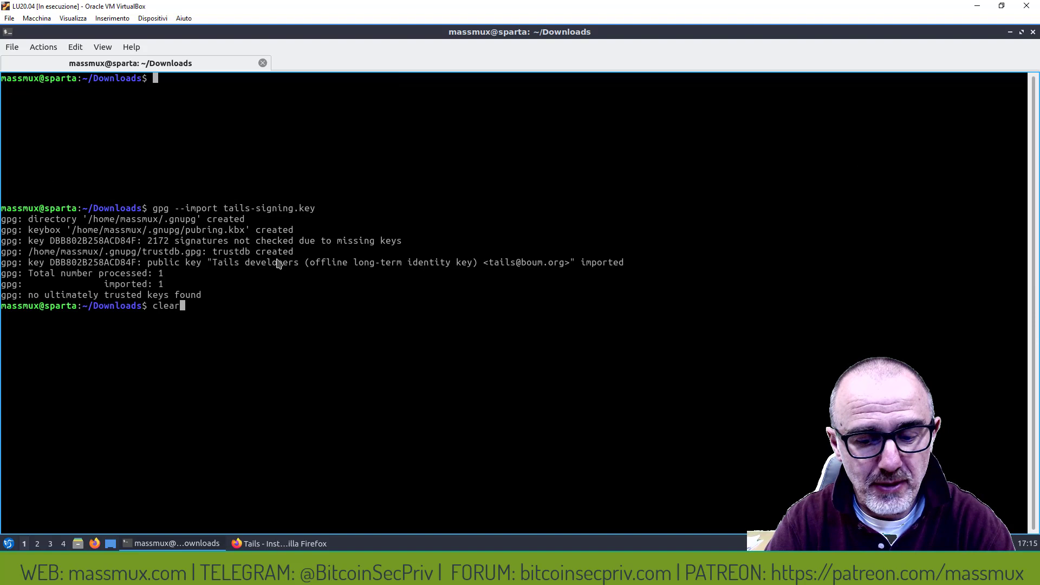
- List the downloaded Tails image, signature and key files with ll tails-*
text(gpg --list)
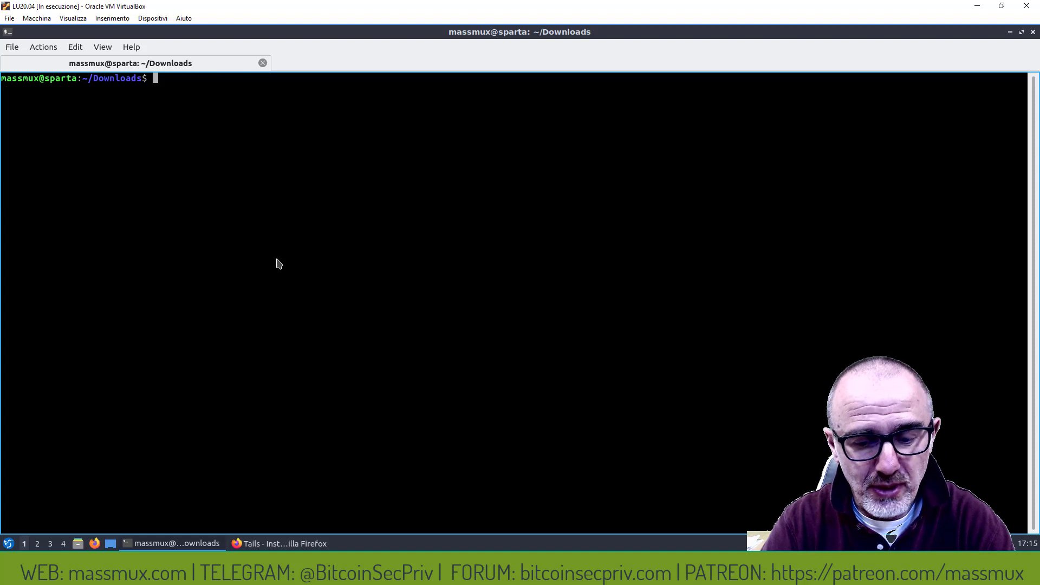
text(ll tails-*)
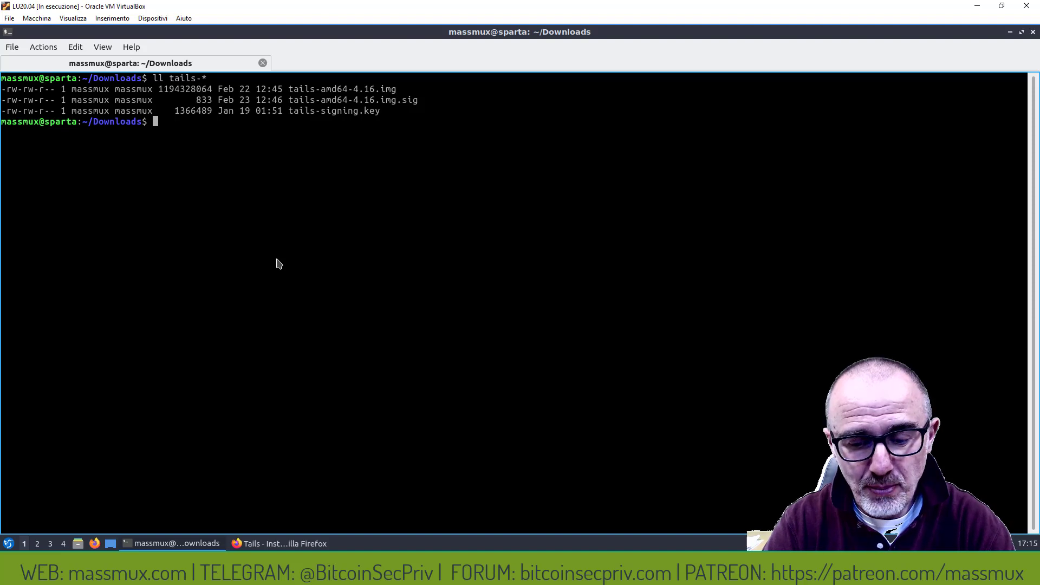
- Verify tails-amd64-4.16.img.sig with gpg, highlighting the Good signature from Tails developers line
text(gpg)
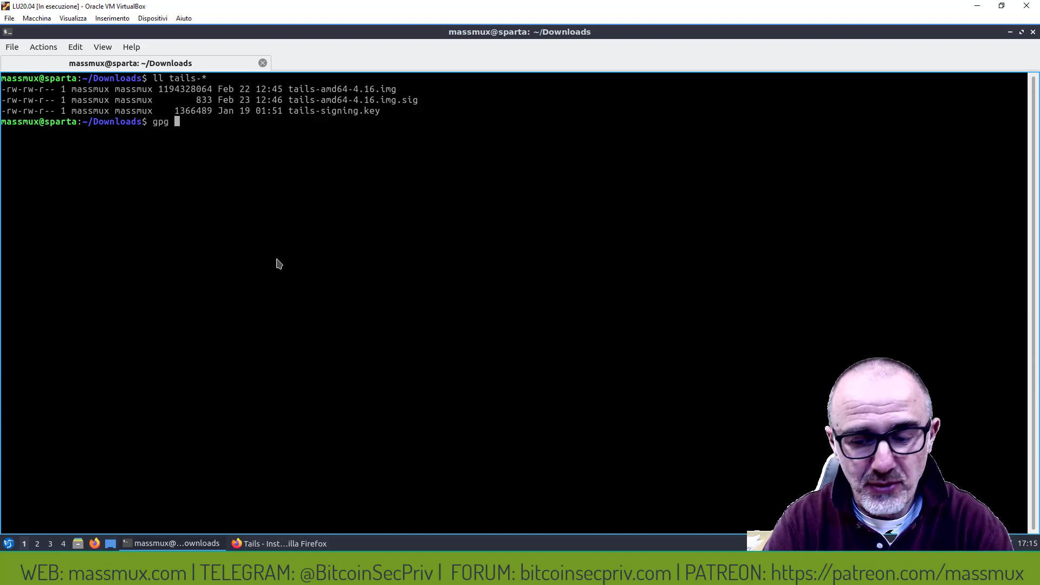
text(--veriy)
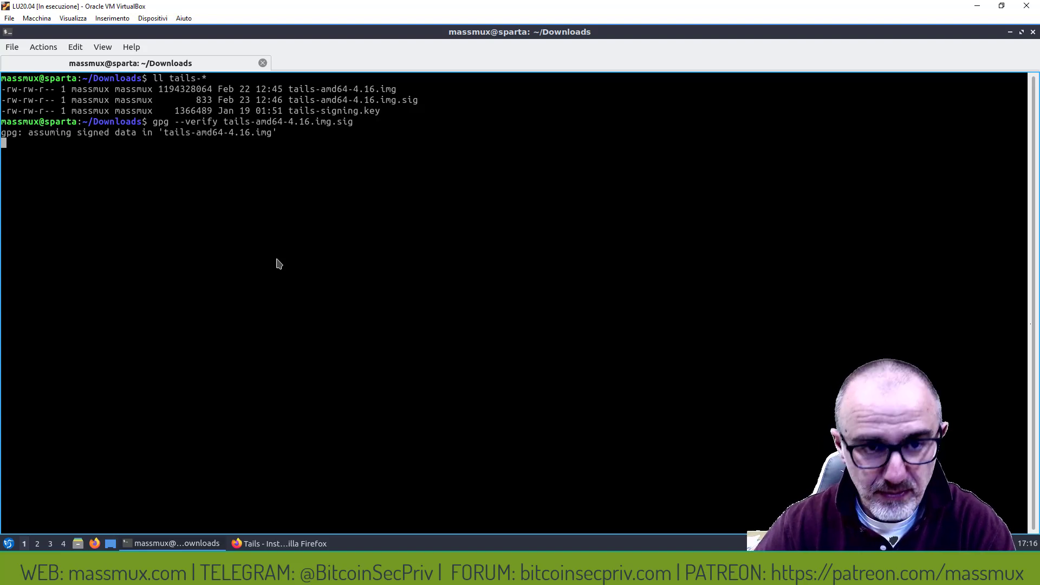
key(Return)
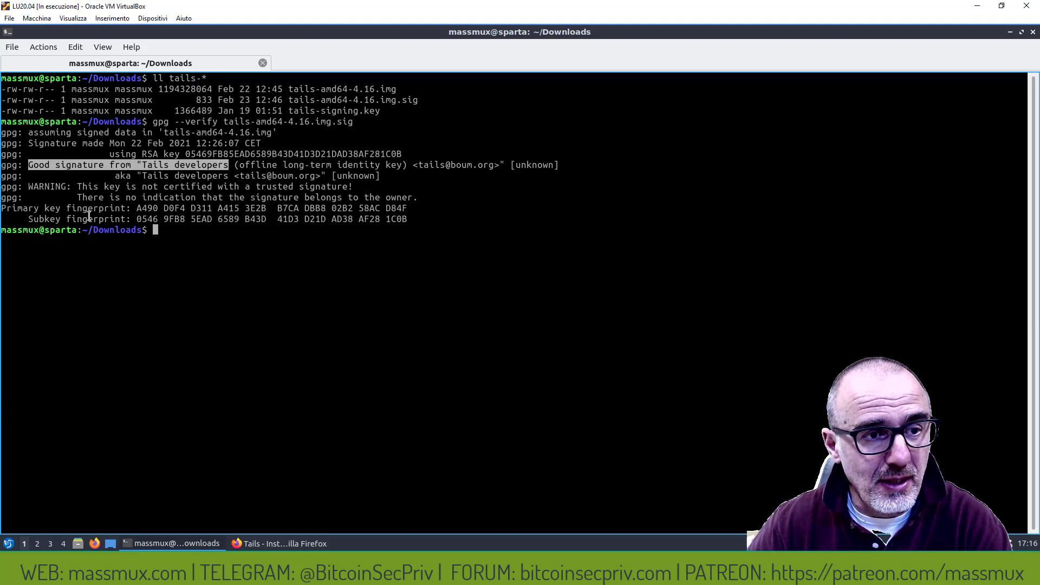
drag(136, 208, 409, 208)
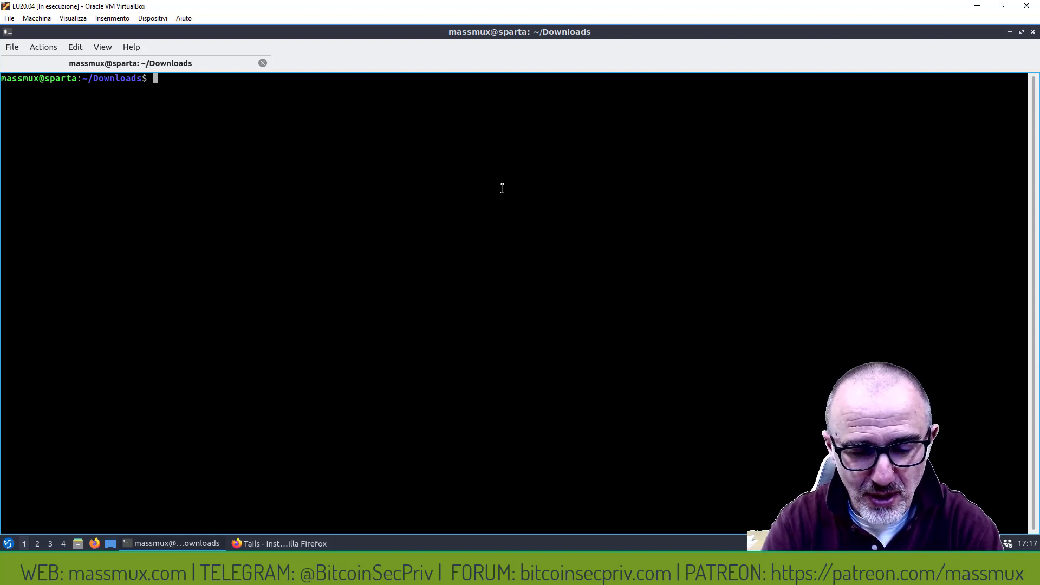
- Install the debian-keyring package with sudo apt-get install
text(sudo apt-get in)
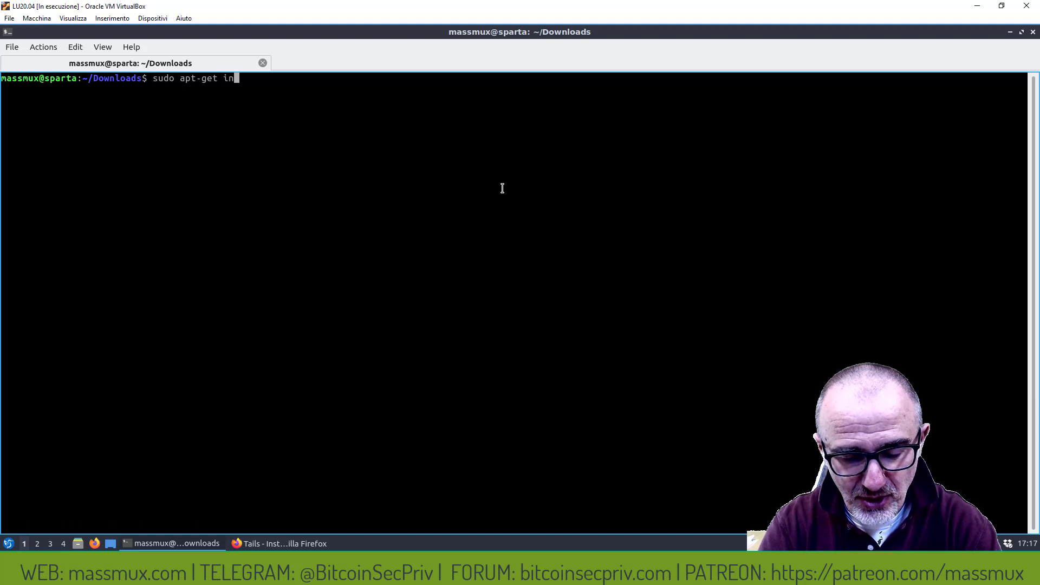
text(stall debian-k)
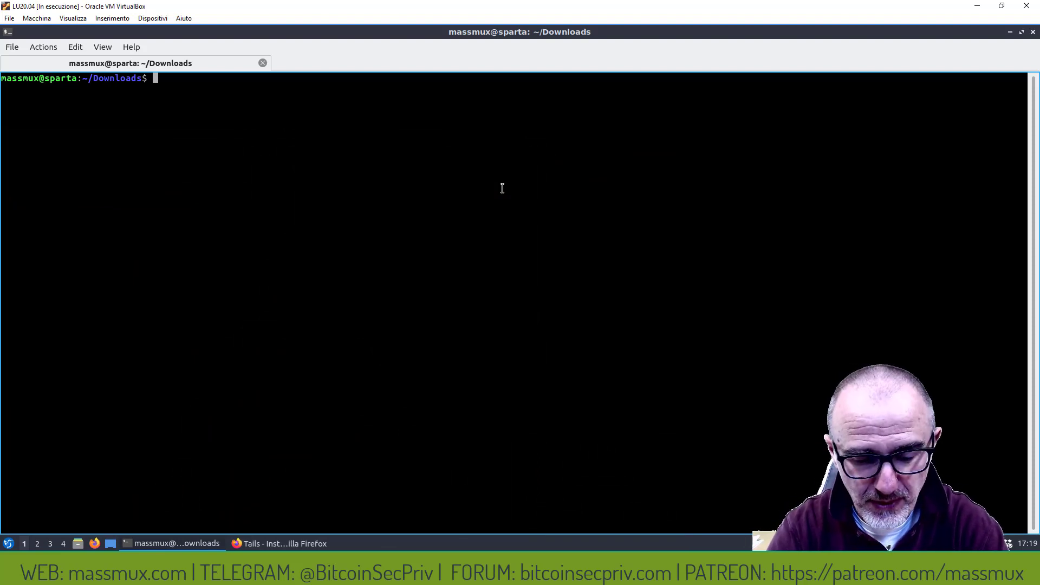
- Start a gpg command using --keyring=/usr/share/keyrings/debian-keyring.gpg
text(gpg)
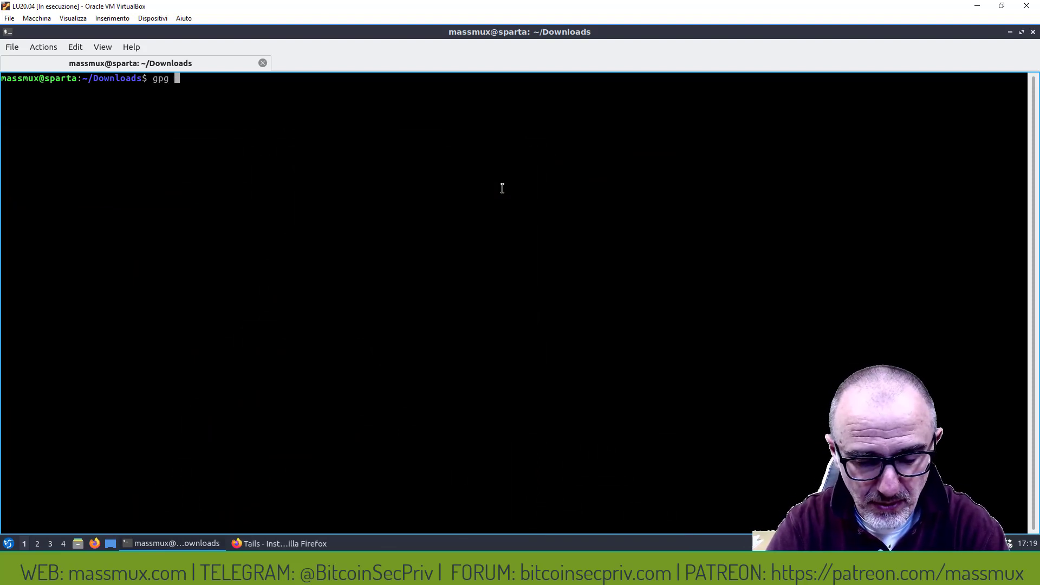
text(--keyrin)
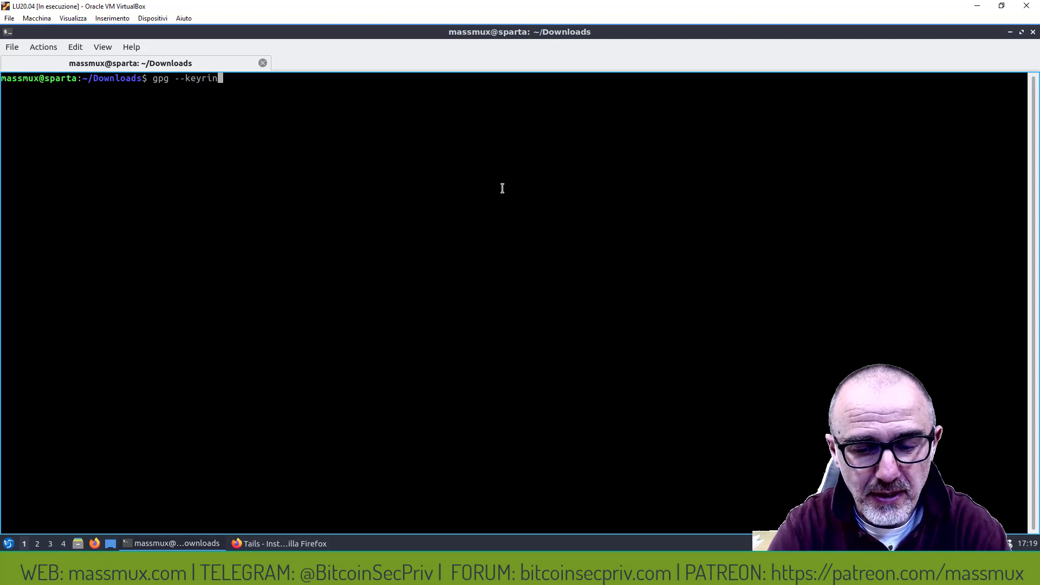
text(g=/)
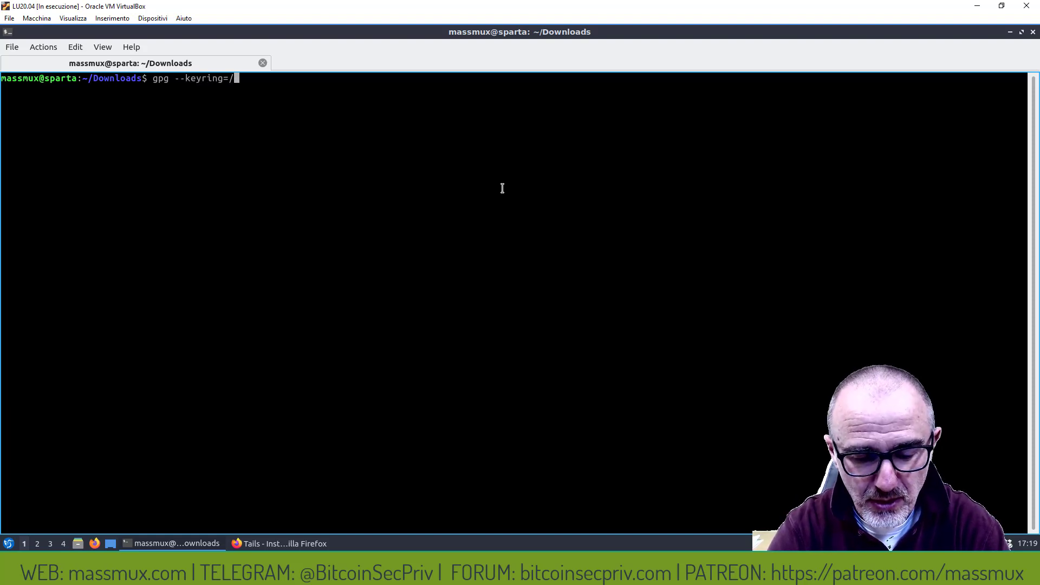
text(usr/share/keyrings/)
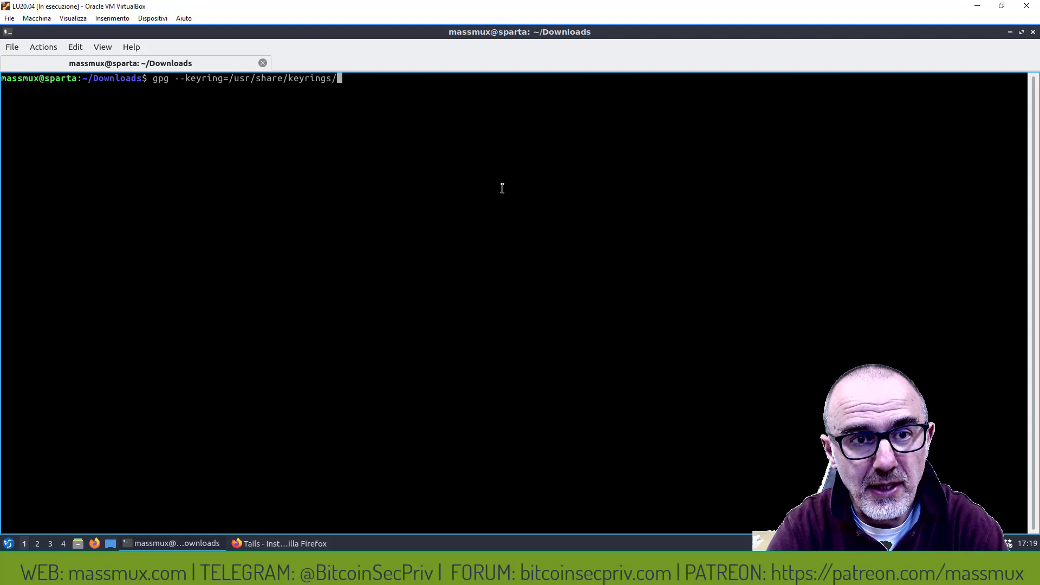
text(key)
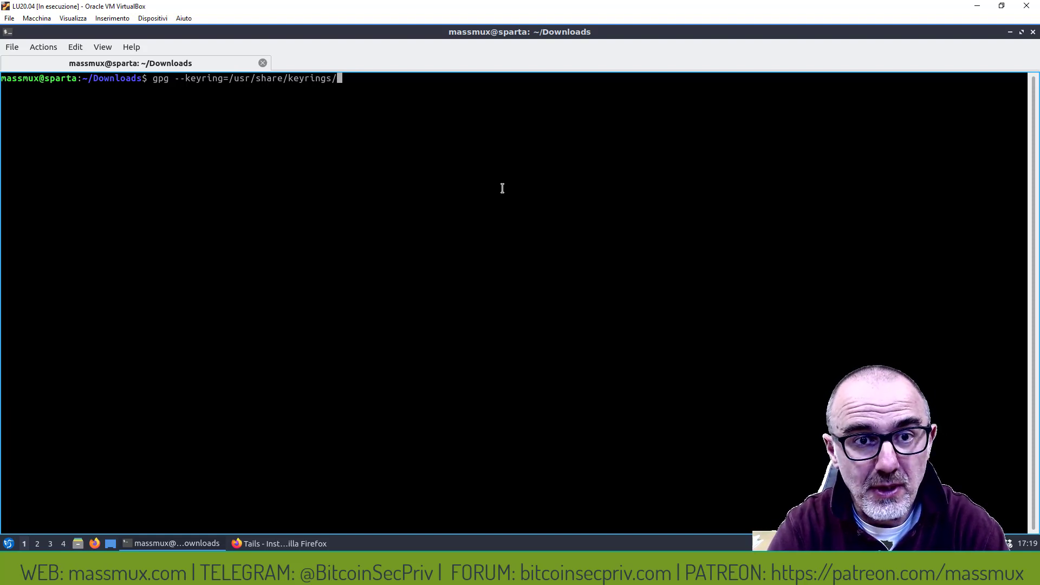
text(debian-keyring.gpg --)
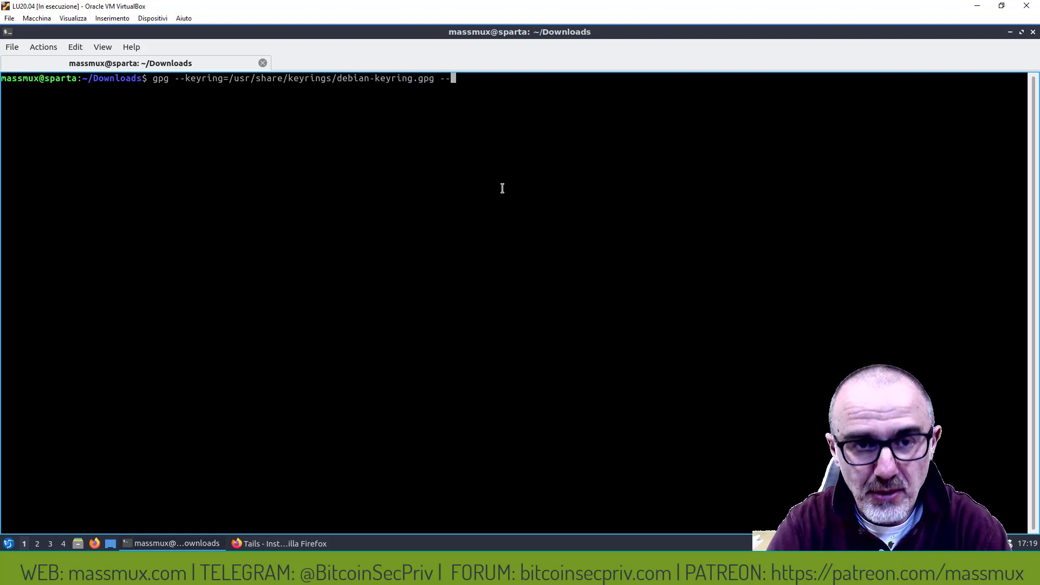
text(export)
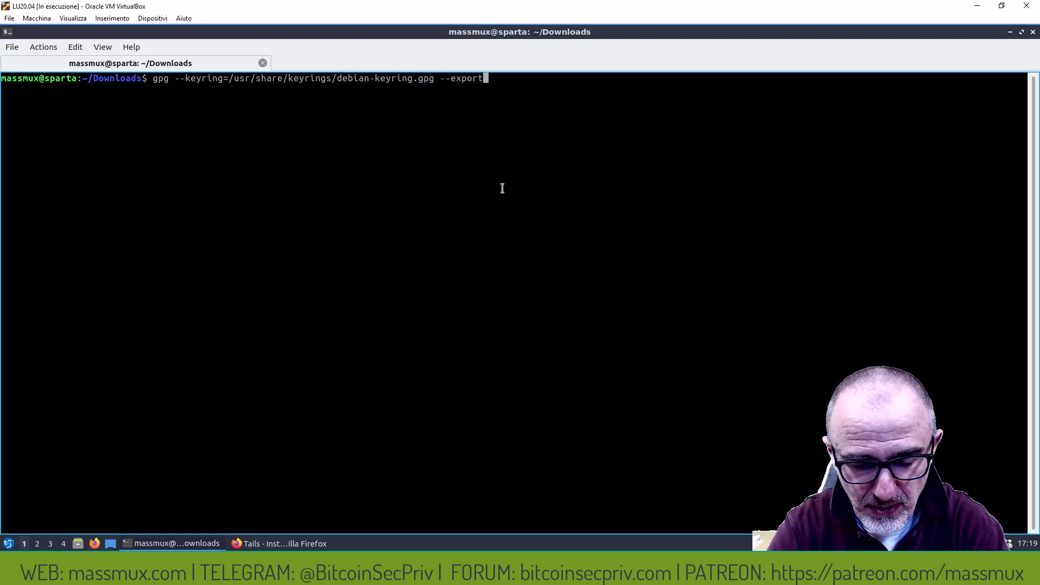
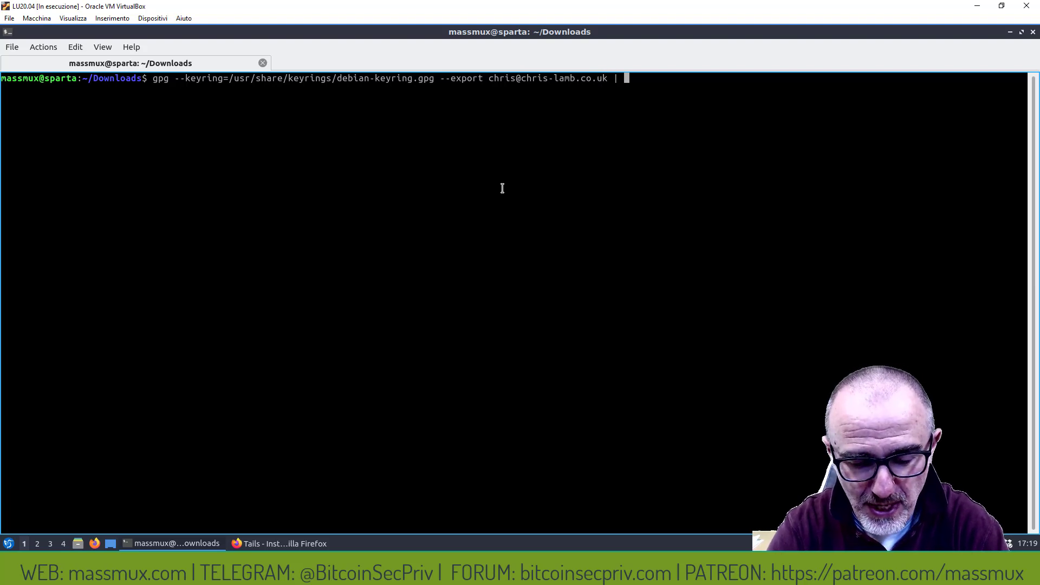
text(gpg --import)
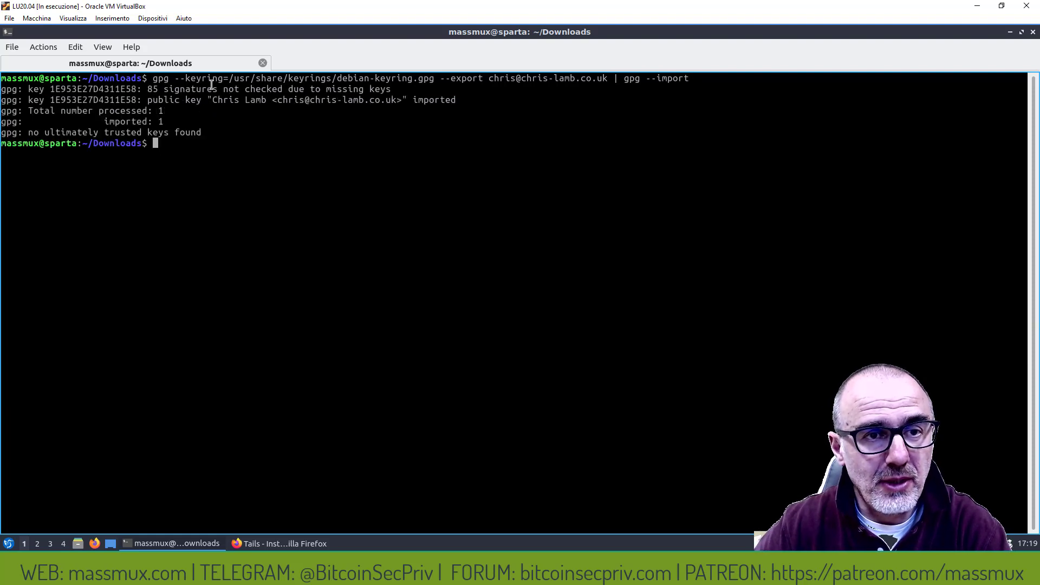
mouse_move(338, 89)
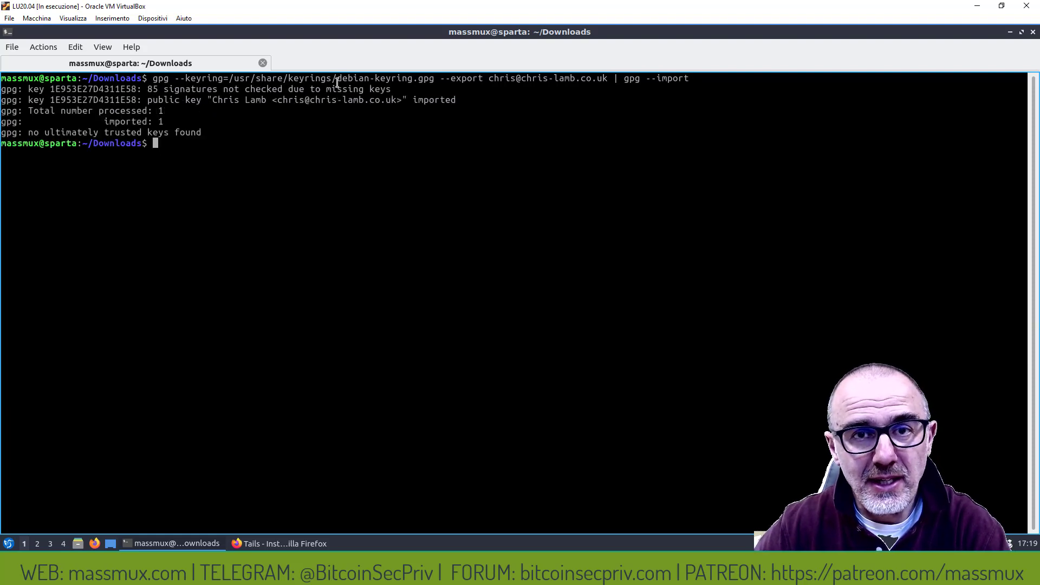
mouse_move(417, 82)
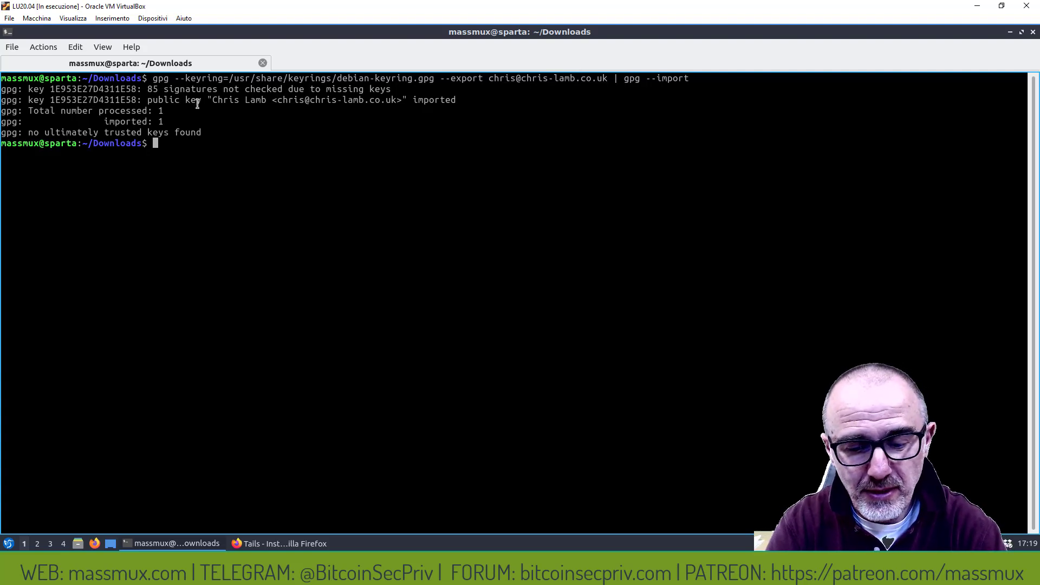
text(gpg --)
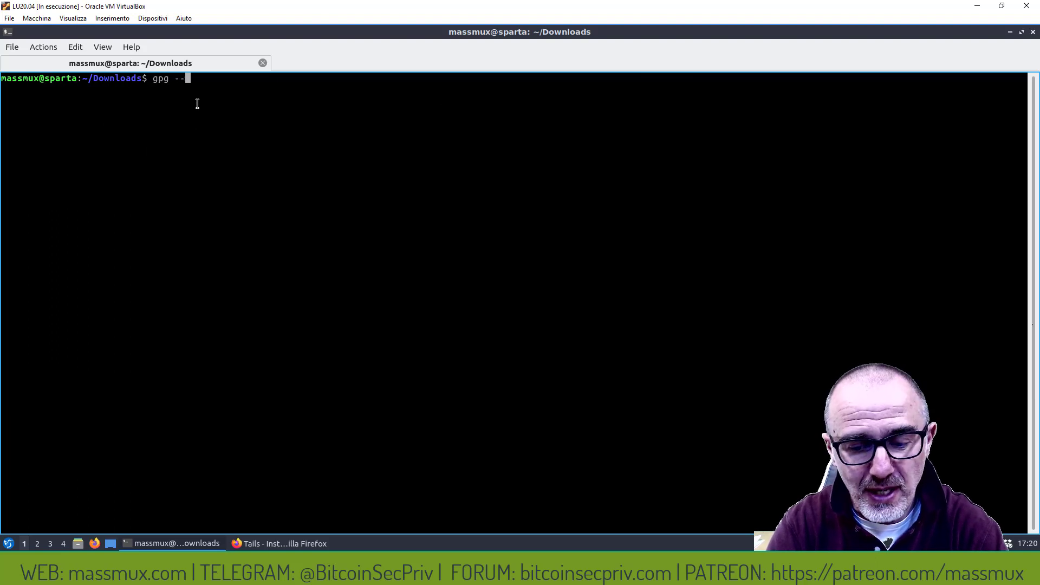
- Run gpg --list-keys showing the Tails developers key and Chris Lamb's key
text(list-keys)
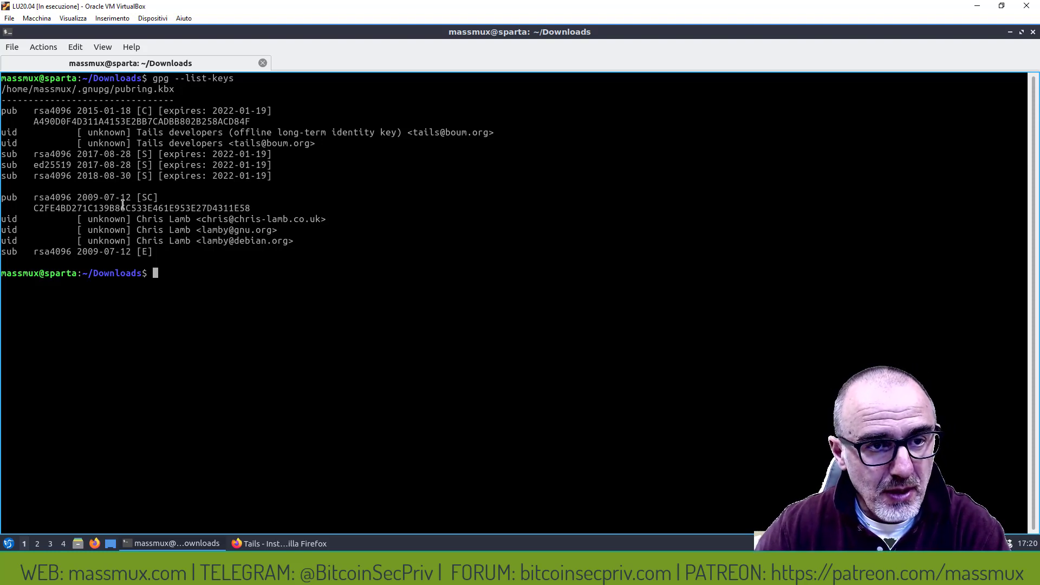
- Copy the gpg --keyid-format 0xlong --check-sigs command from step 4 and return to the terminal
click(277, 544)
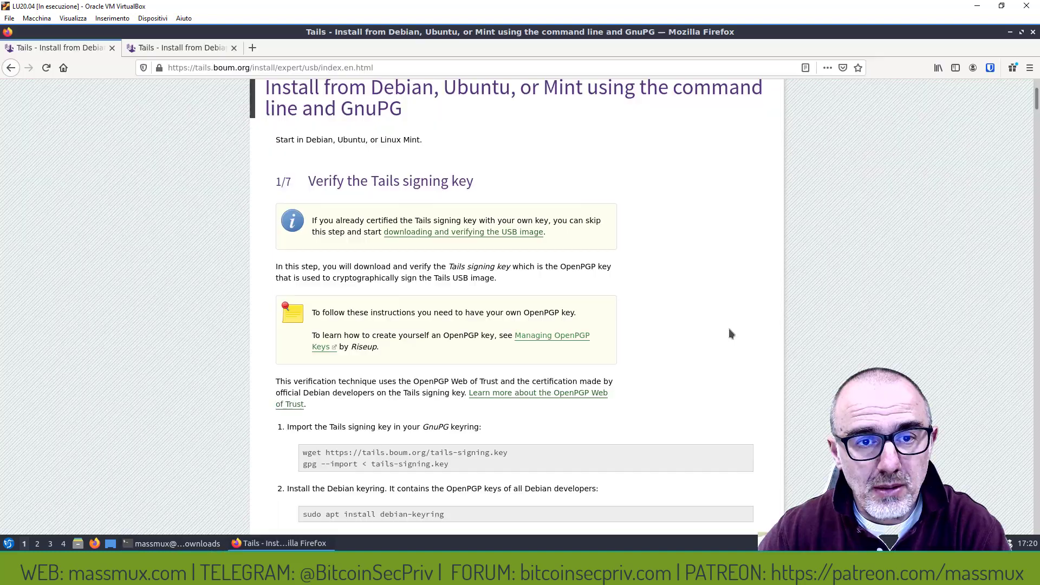
scroll(down, 3)
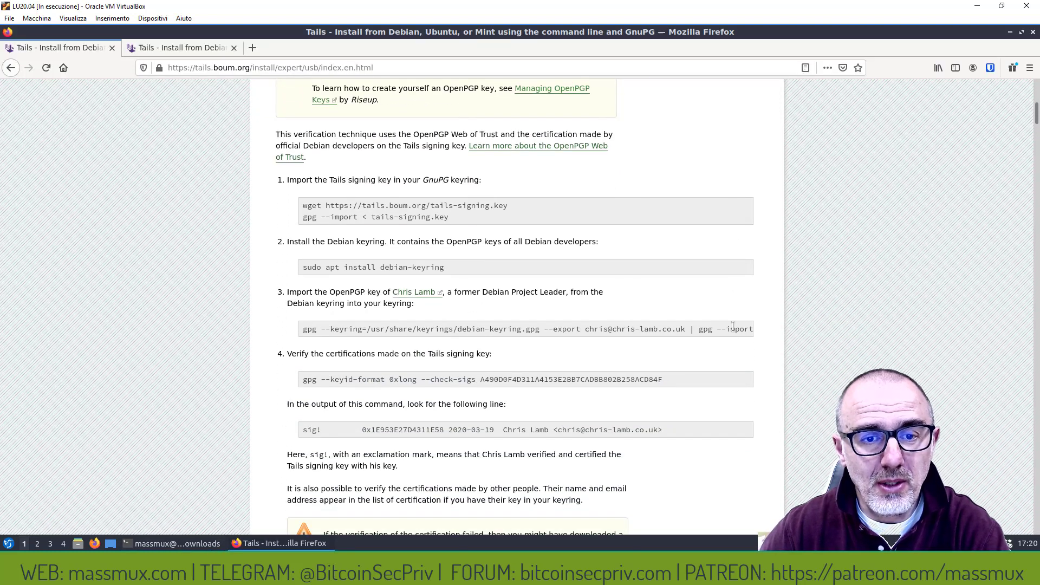
scroll(down, 3)
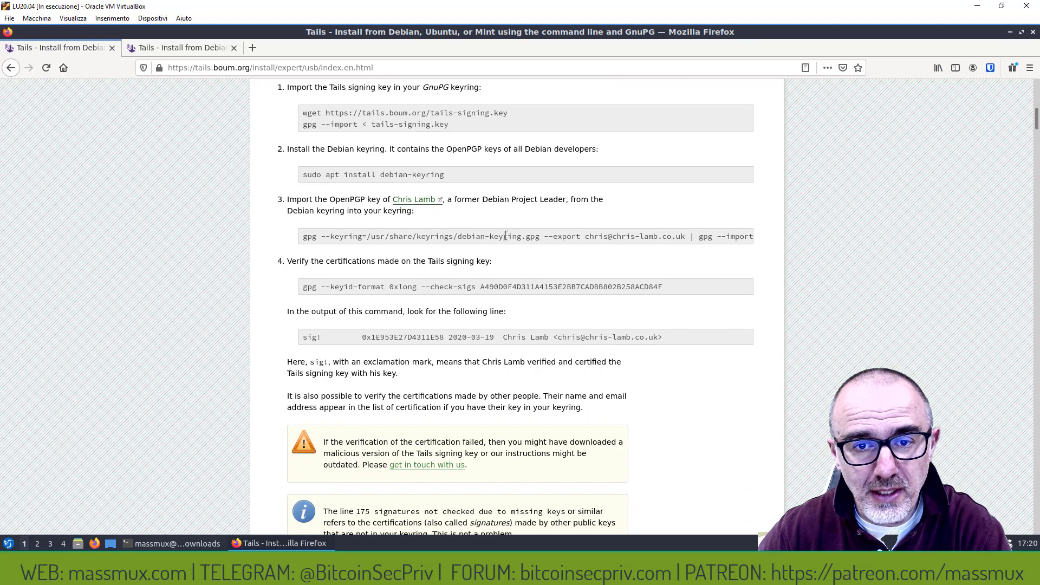
double_click(403, 286)
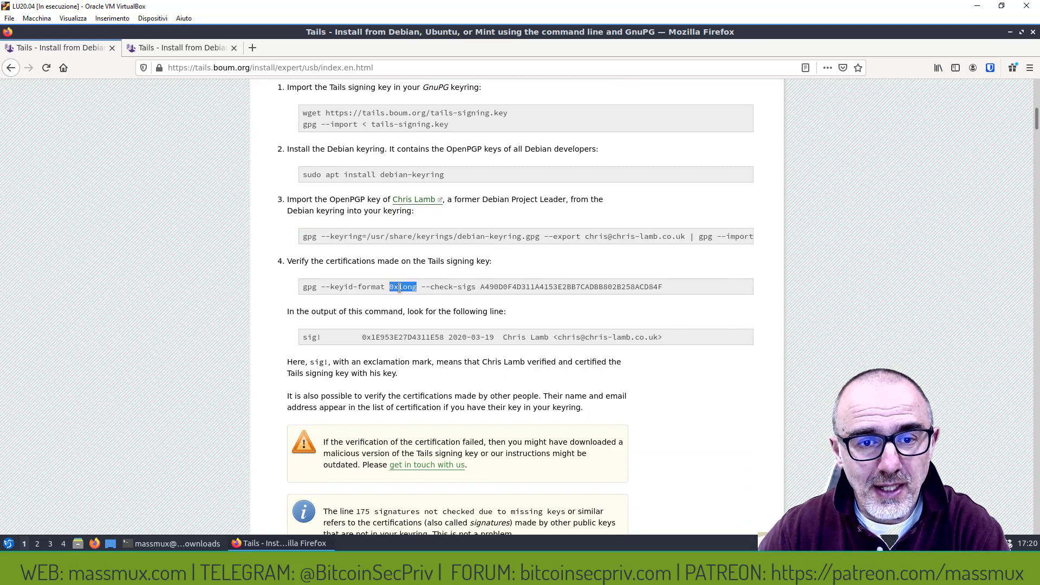
drag(388, 286, 662, 286)
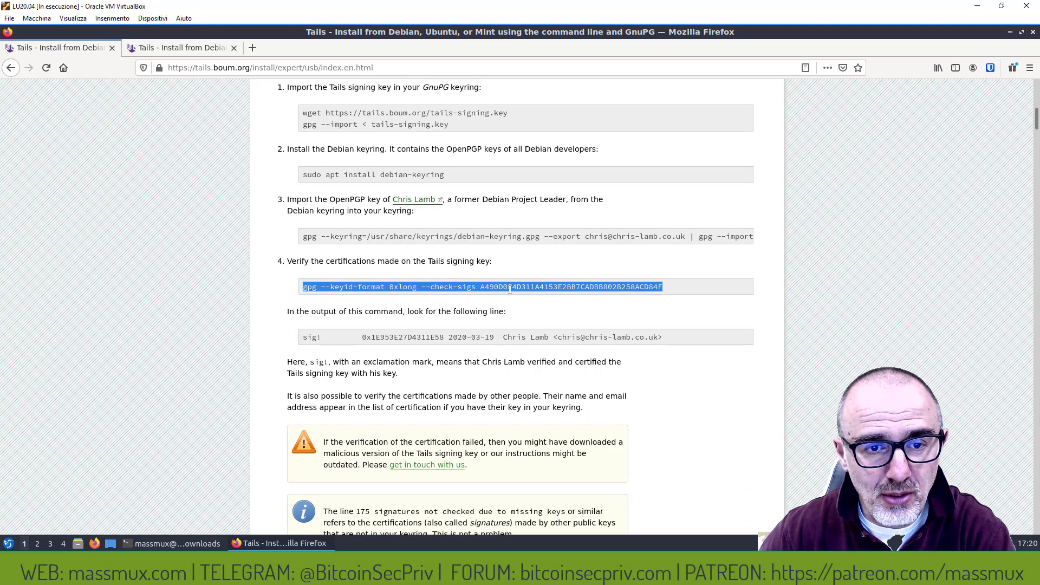
mouse_move(530, 303)
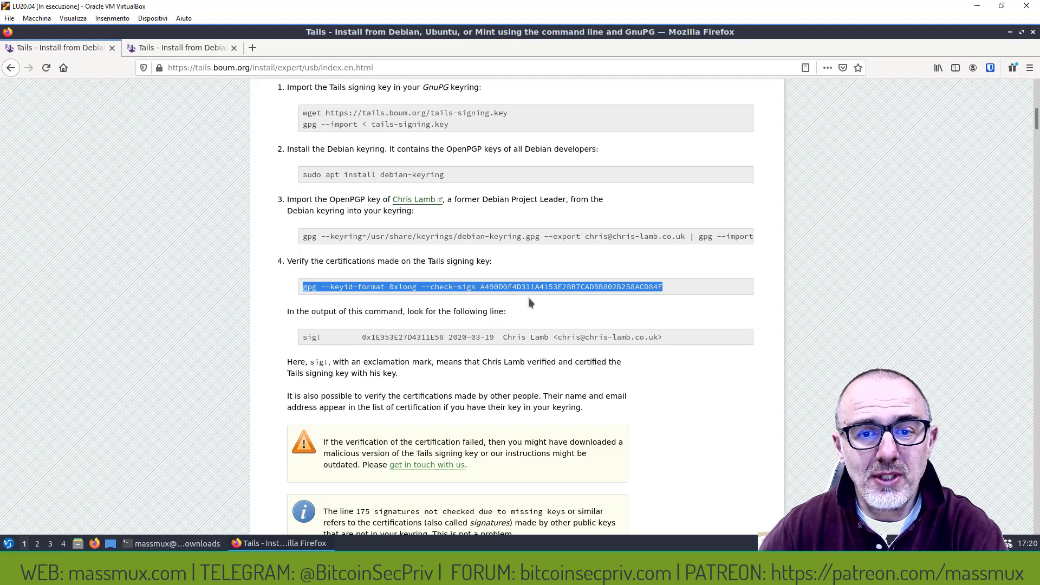
mouse_move(486, 299)
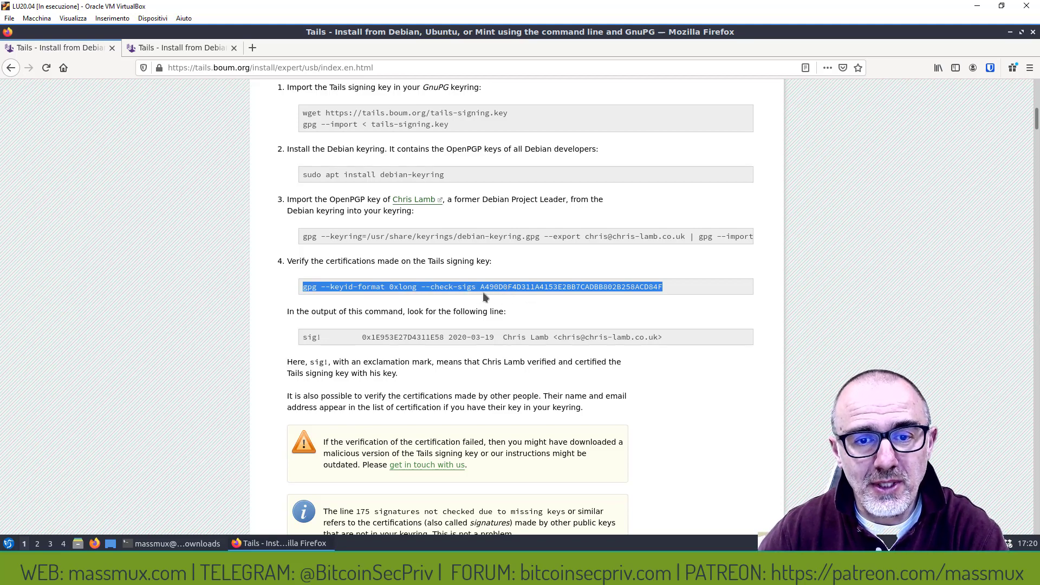
mouse_move(499, 290)
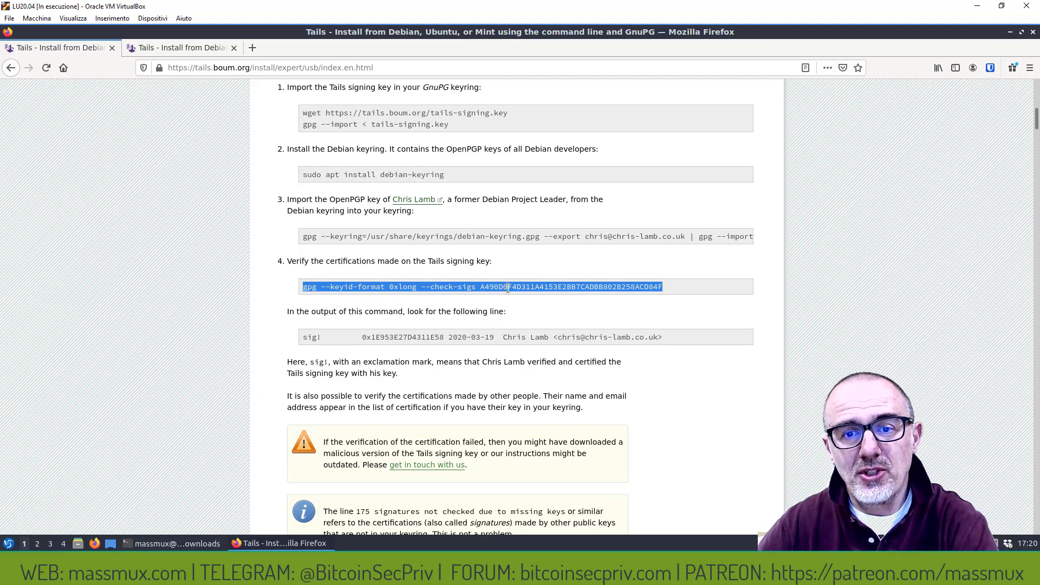
click(175, 544)
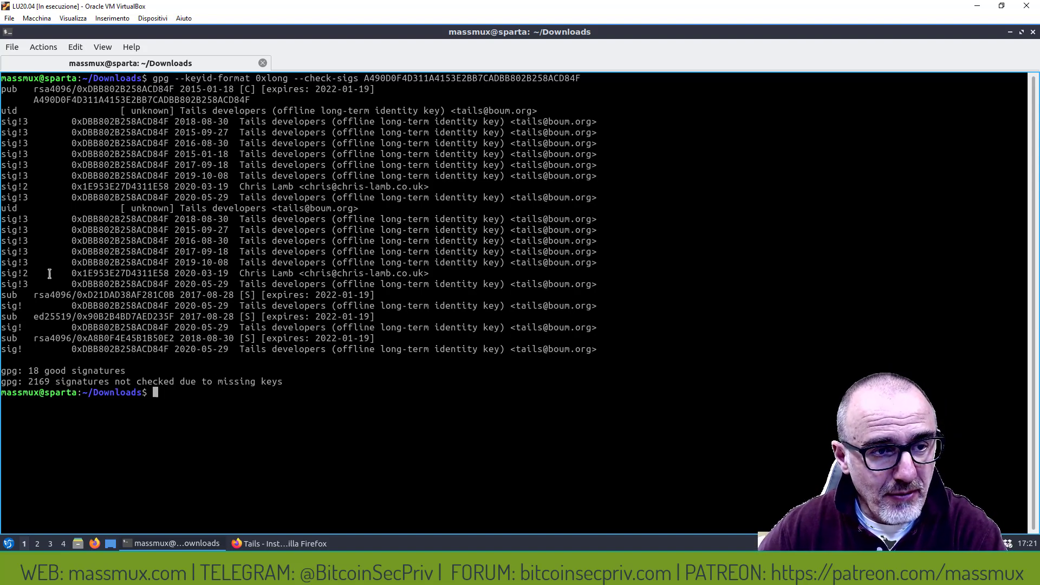
- Highlight Chris Lamb's sig! certification line in the --check-sigs output, then clear and begin a new gpg command
double_click(286, 273)
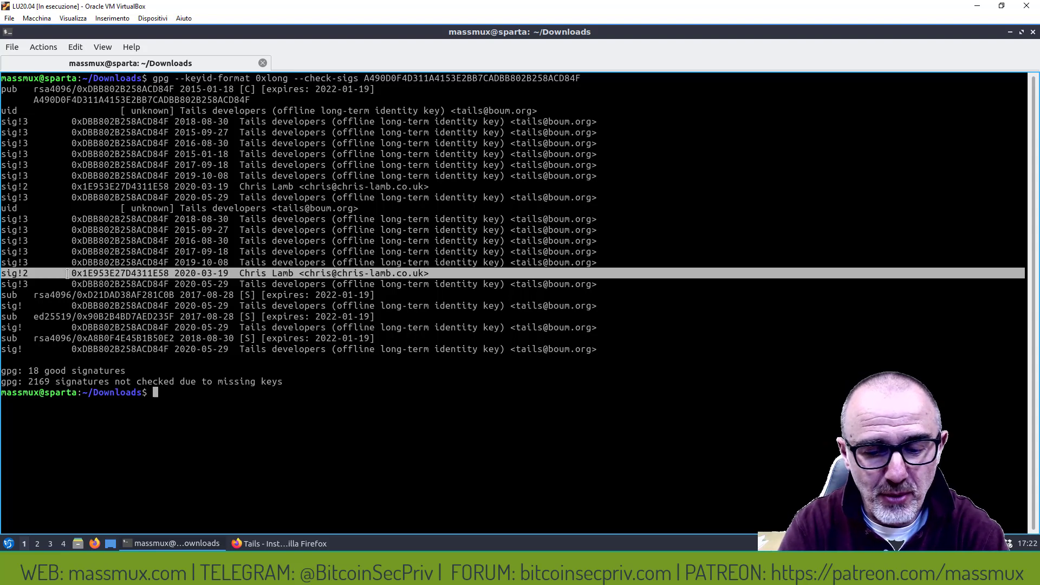
text(gpg --)
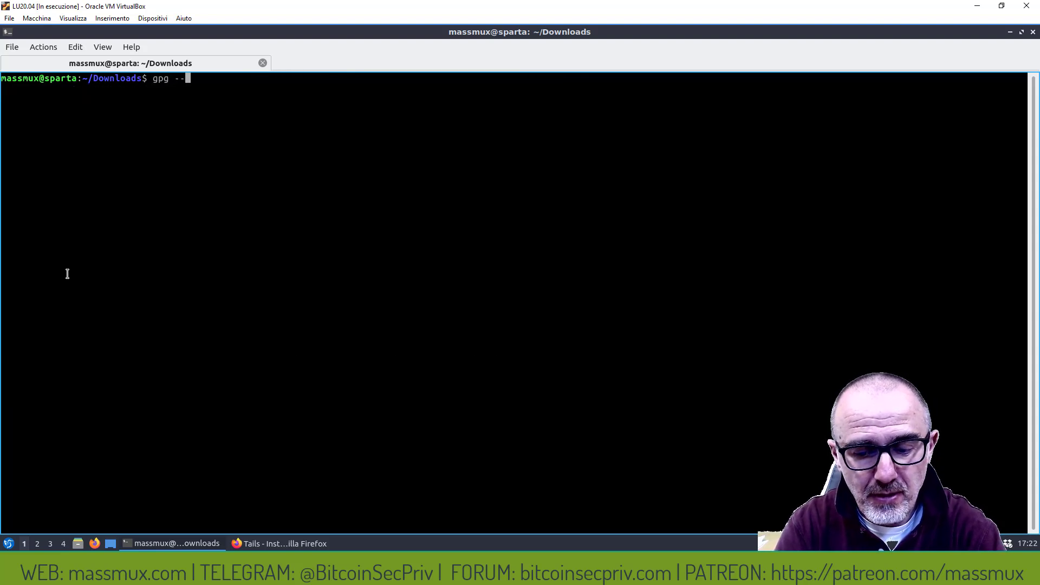
text(list)
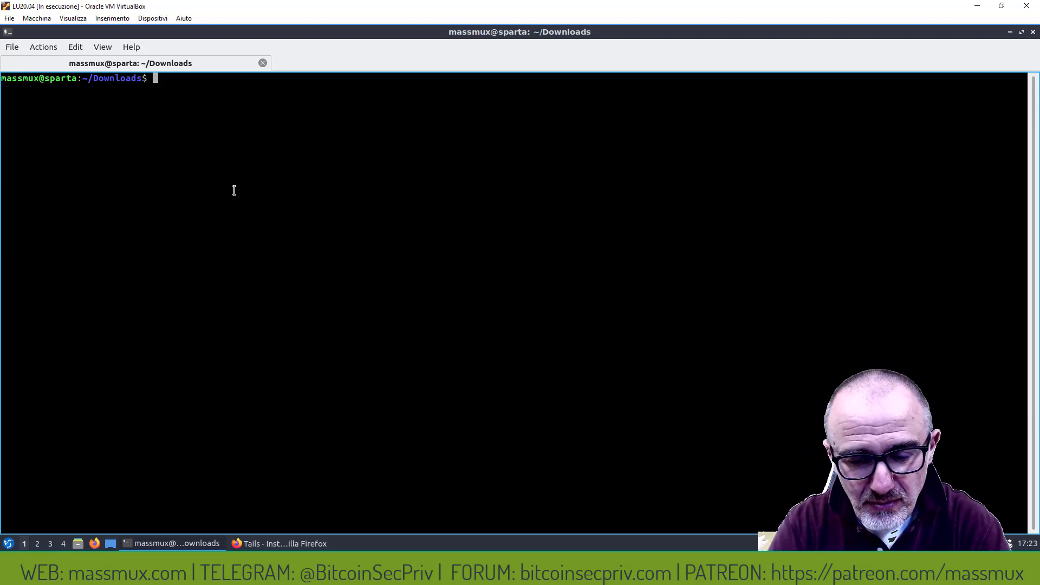
- Run df -m and sudo fdisk -l /dev/sd? to find the 124.2 GiB USB stick as /dev/sdb
text(df -m)
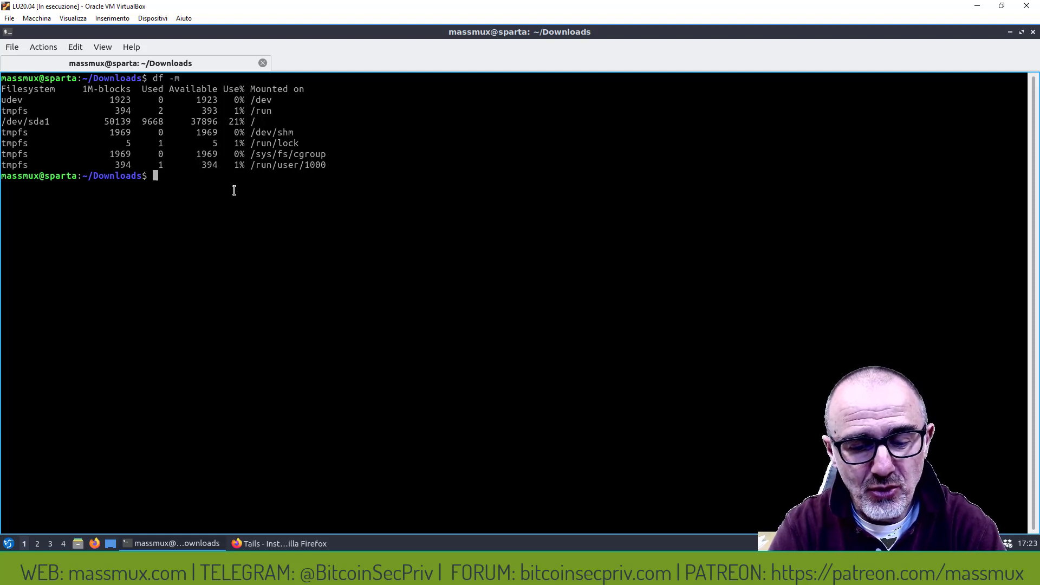
text(sudo fdisk)
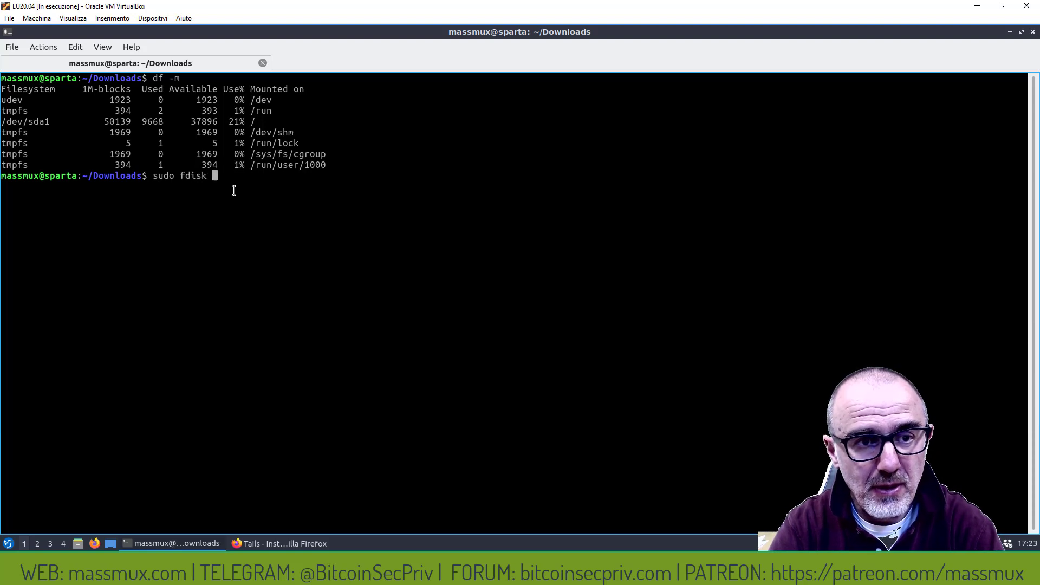
text(-l /dev/sd?)
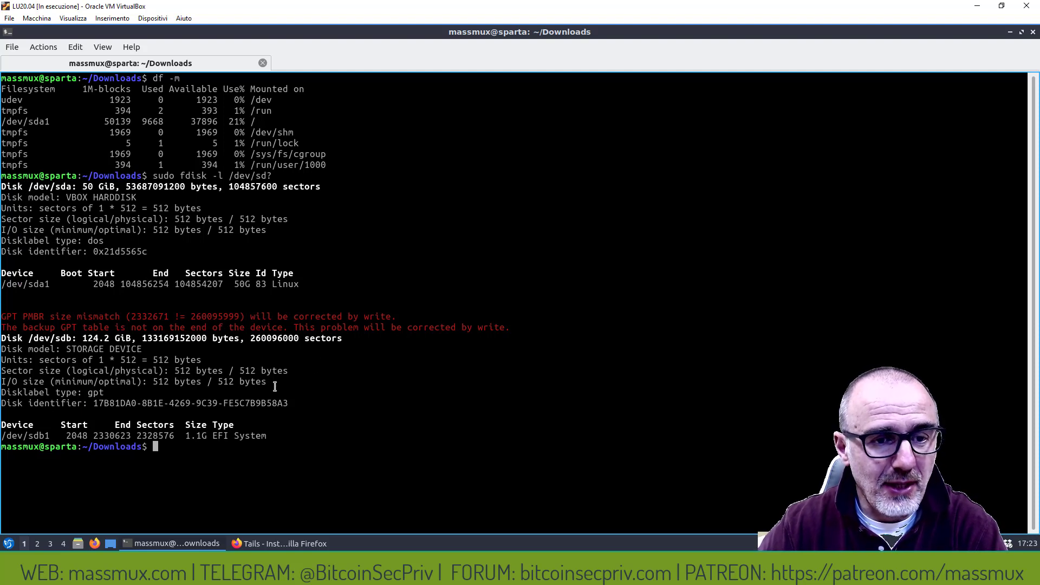
mouse_move(528, 201)
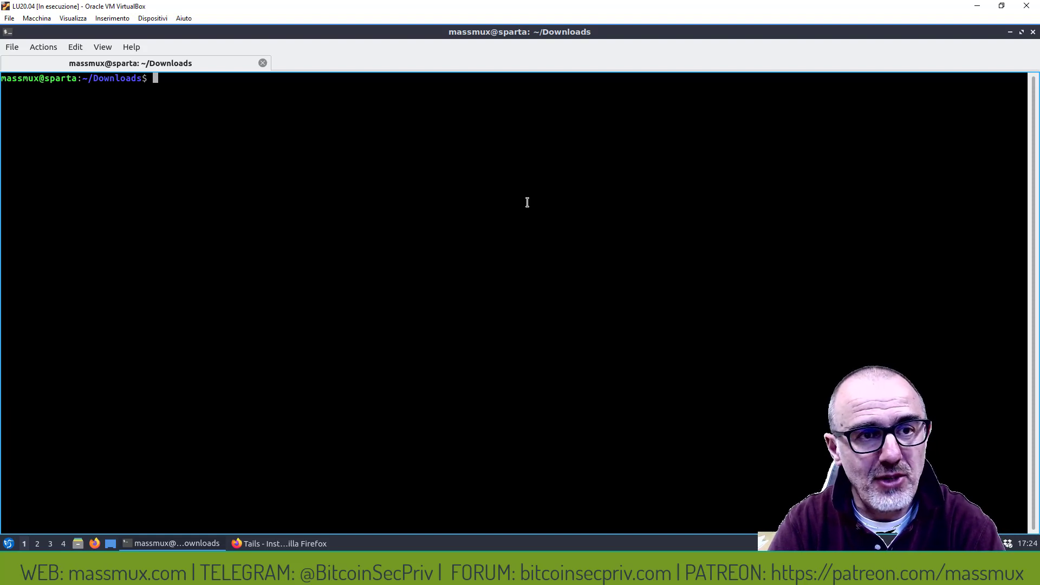
- Prepare sudo dd if=tails-amd64-4.16.img of=/dev/sdb bs=16M oflag=direct status=progress without running it
text(sudo dd if=tails-amd64-4.16.img of=/dev/sdb bs=16M oflag=direct status=progress)
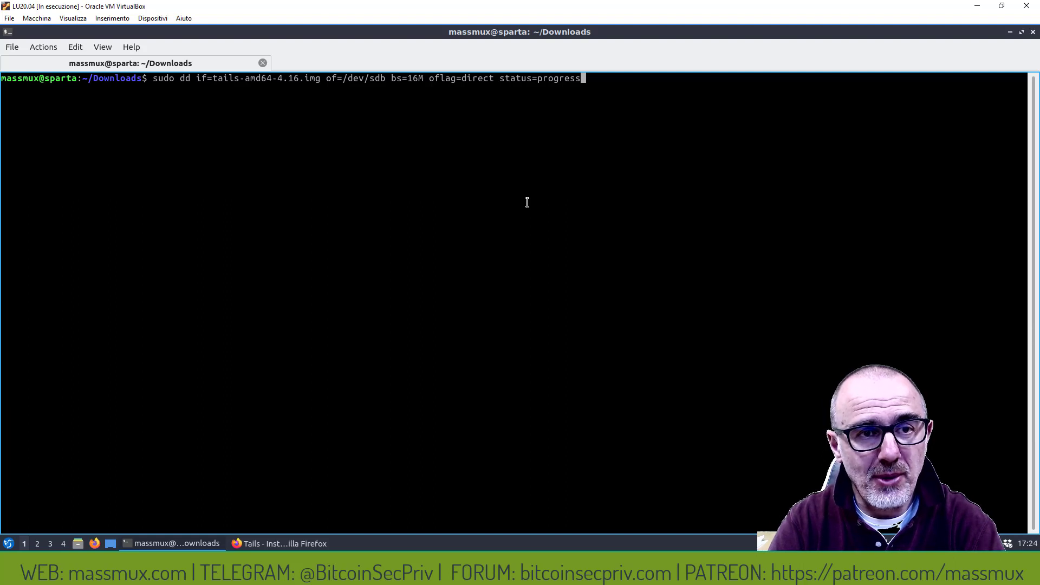
mouse_move(340, 143)
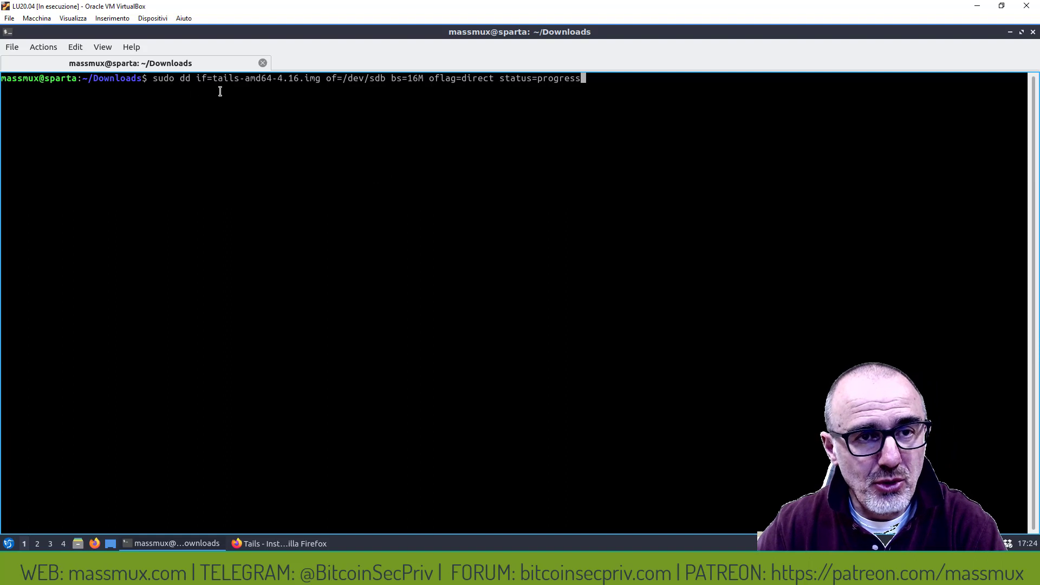
mouse_move(208, 75)
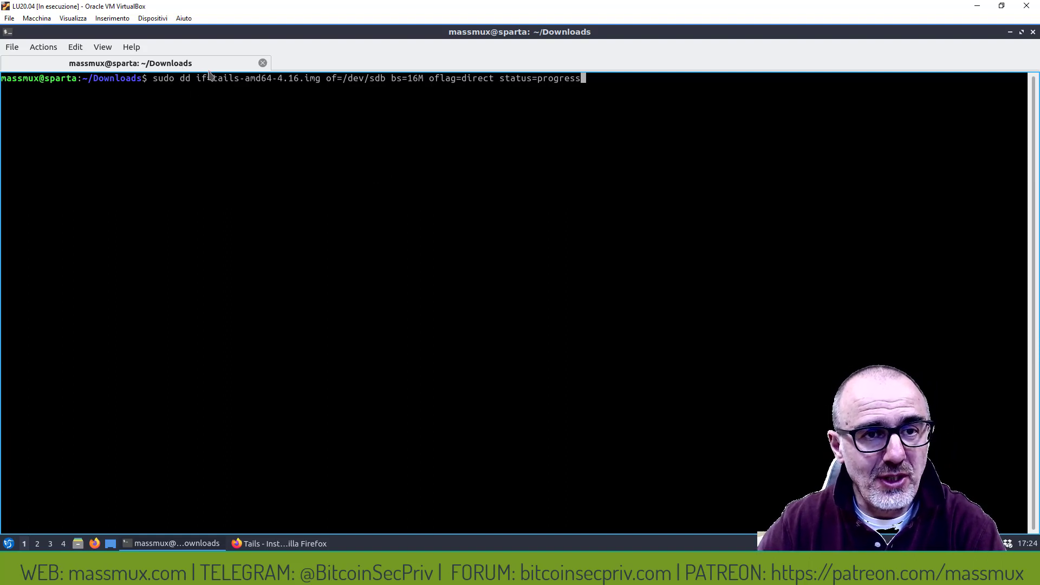
mouse_move(219, 78)
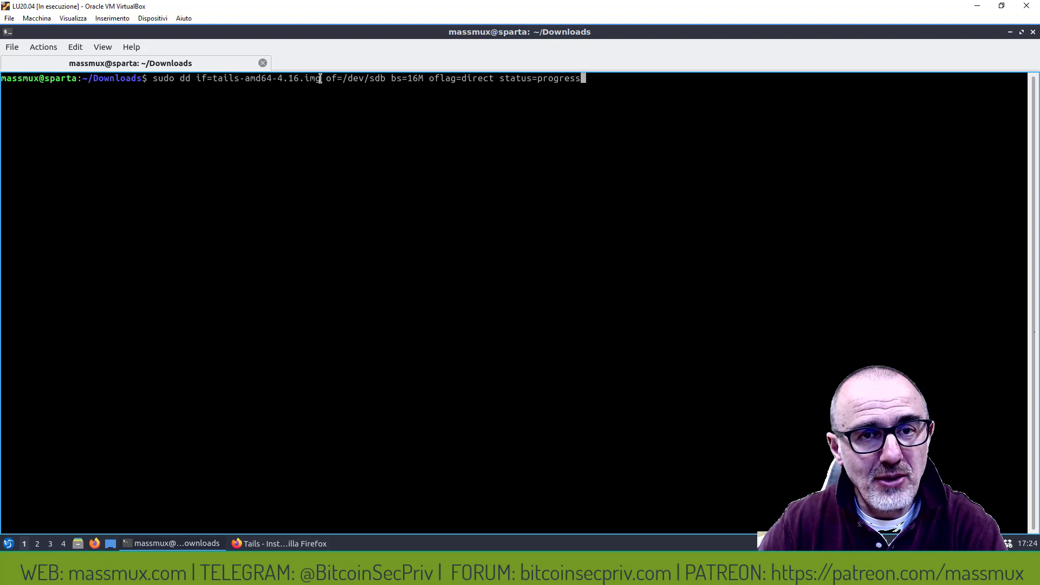
mouse_move(412, 102)
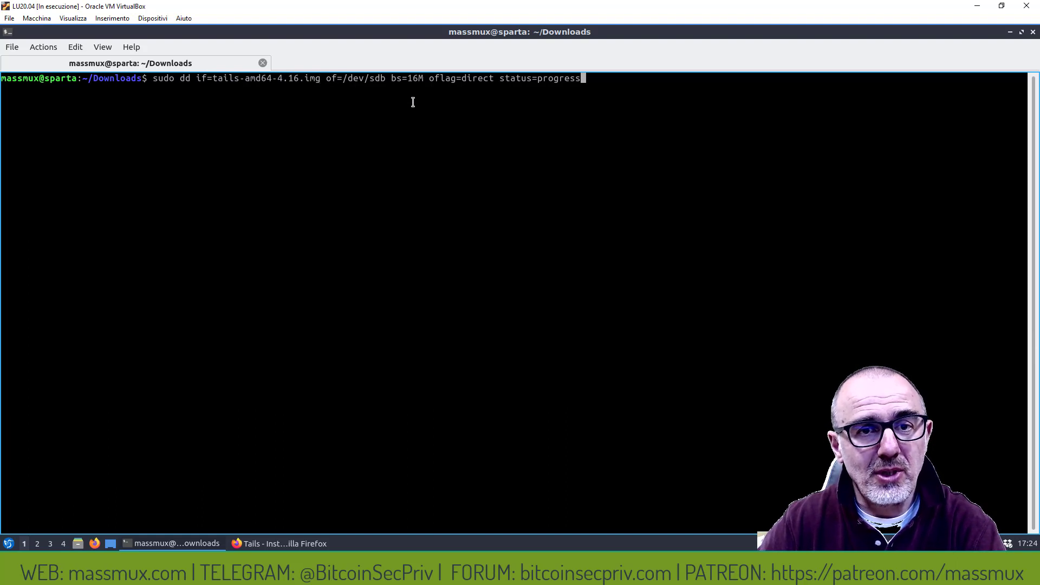